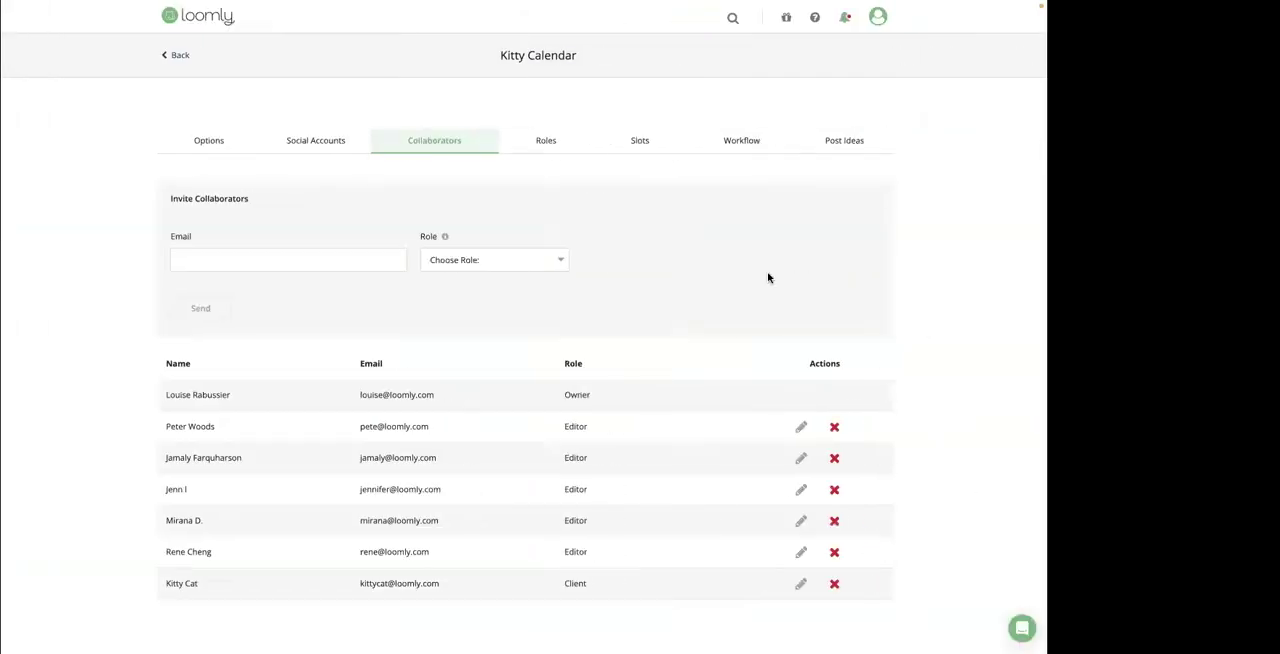
pyautogui.moveTo(590, 324)
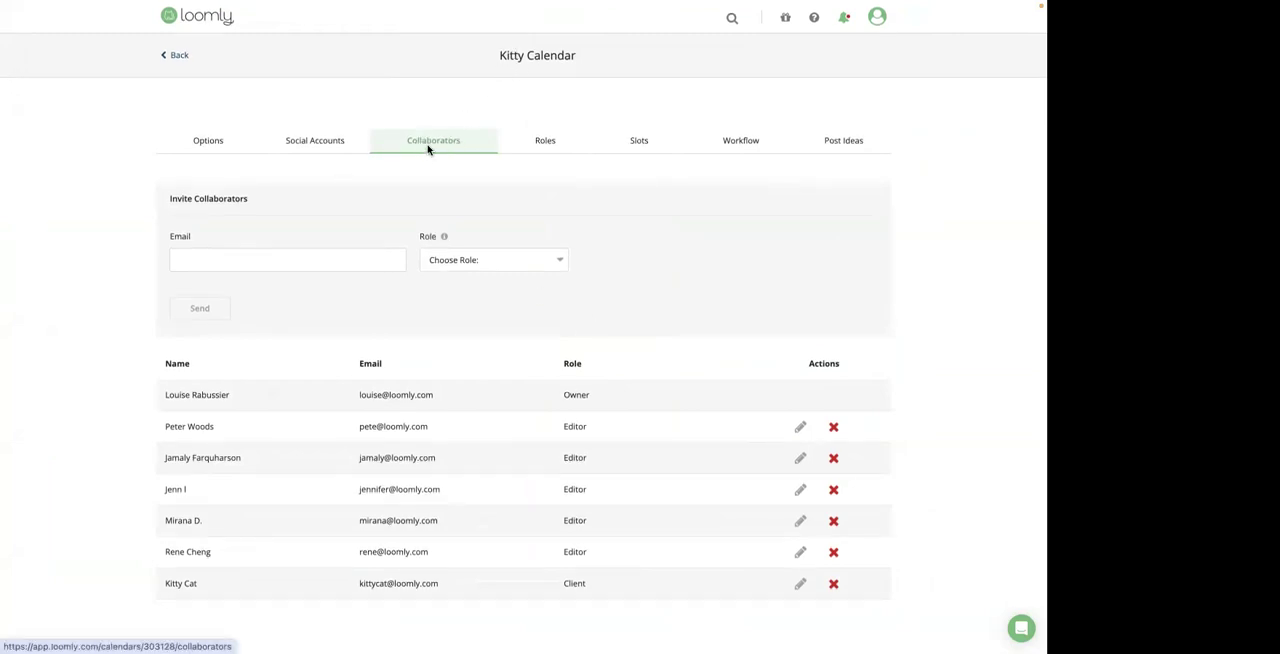
# Step: Review the custom-role form's permissions in the Roles settings and discard it without adding a role
pyautogui.click(494, 260)
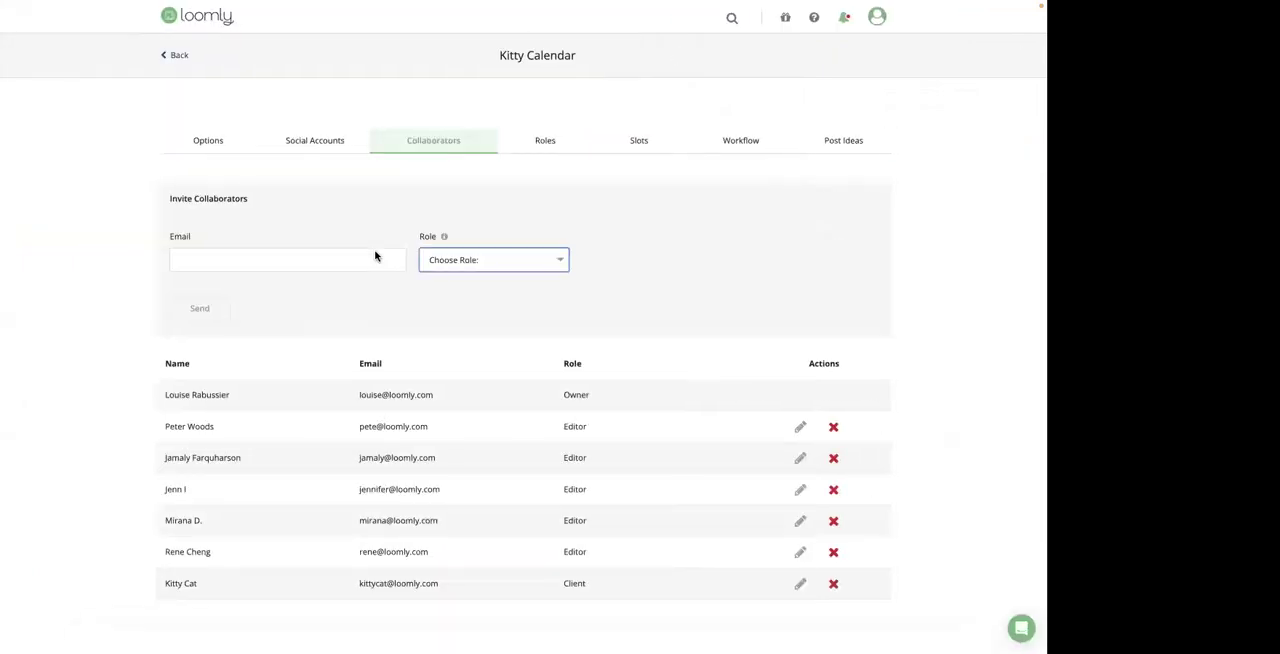
pyautogui.click(544, 140)
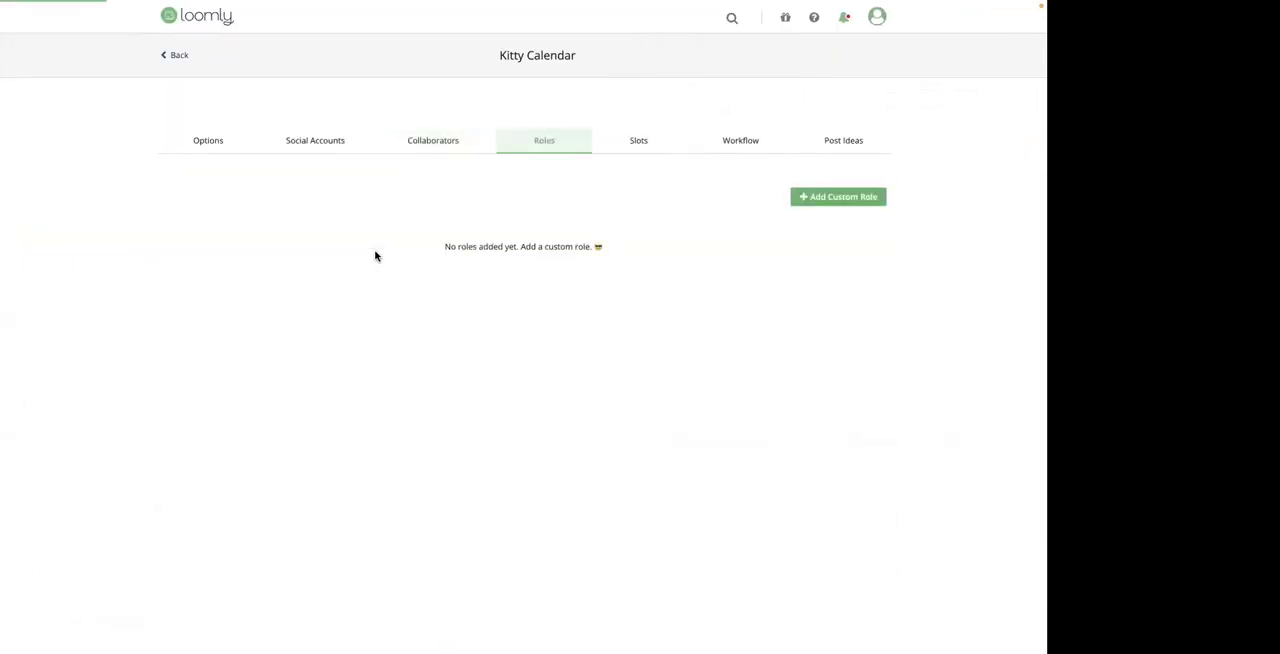
pyautogui.click(838, 196)
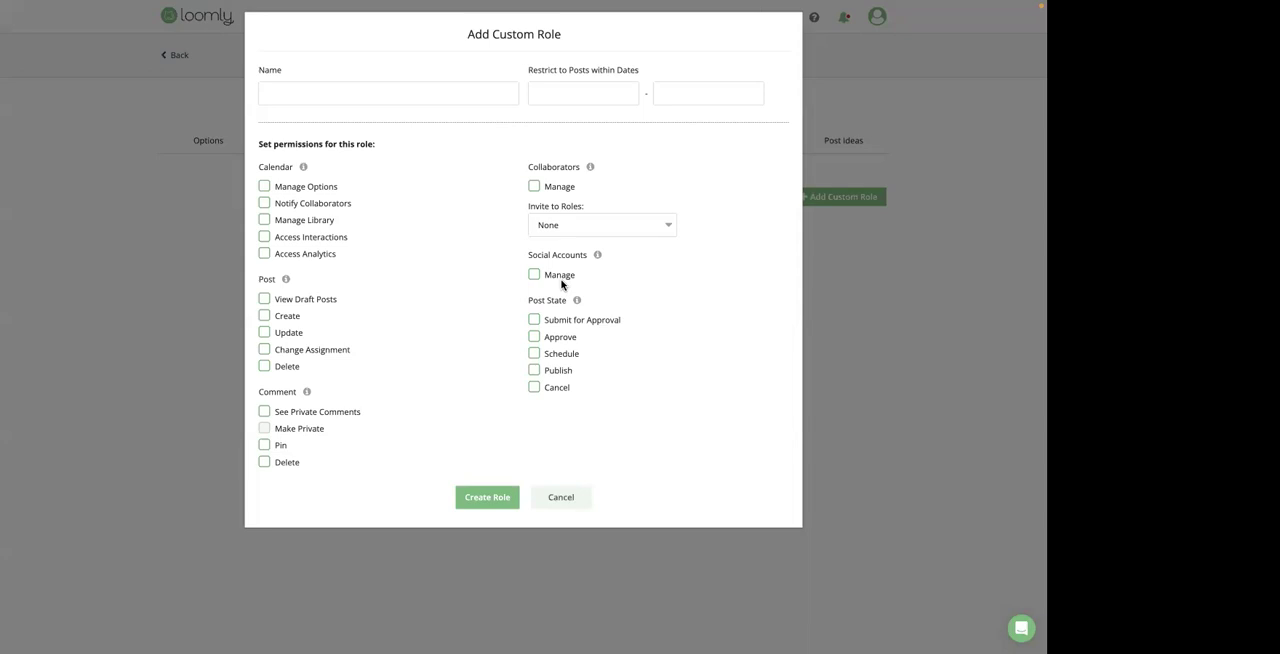
pyautogui.moveTo(596, 112)
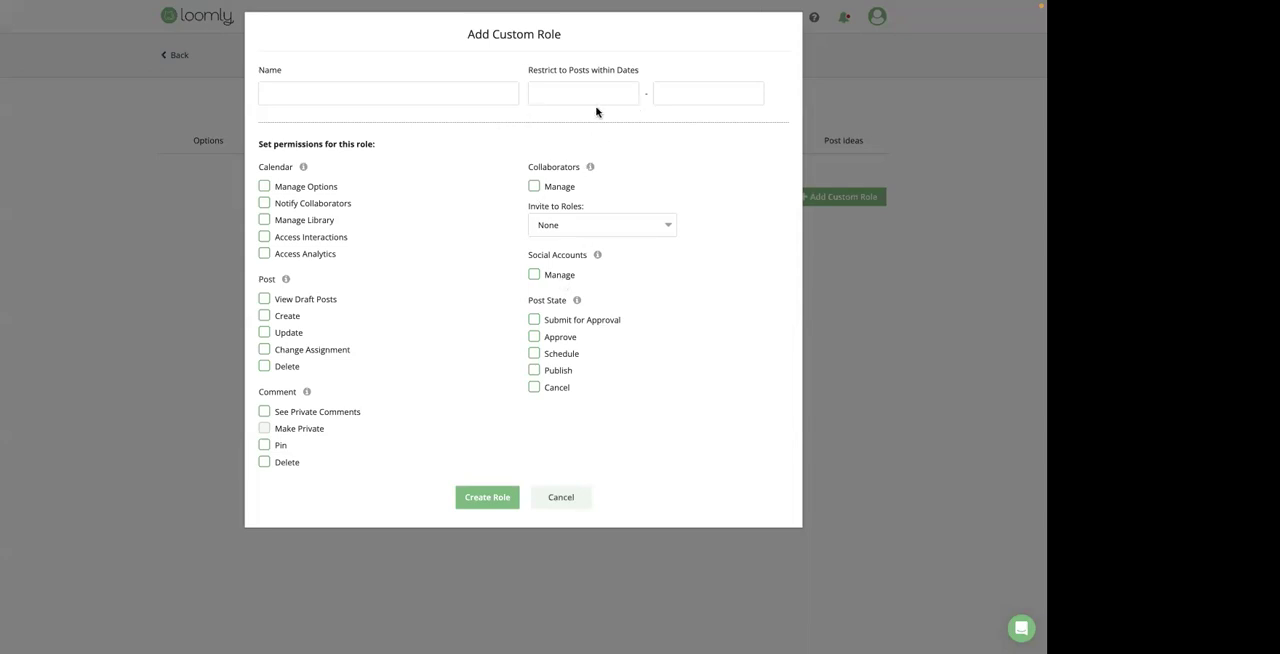
pyautogui.moveTo(620, 118)
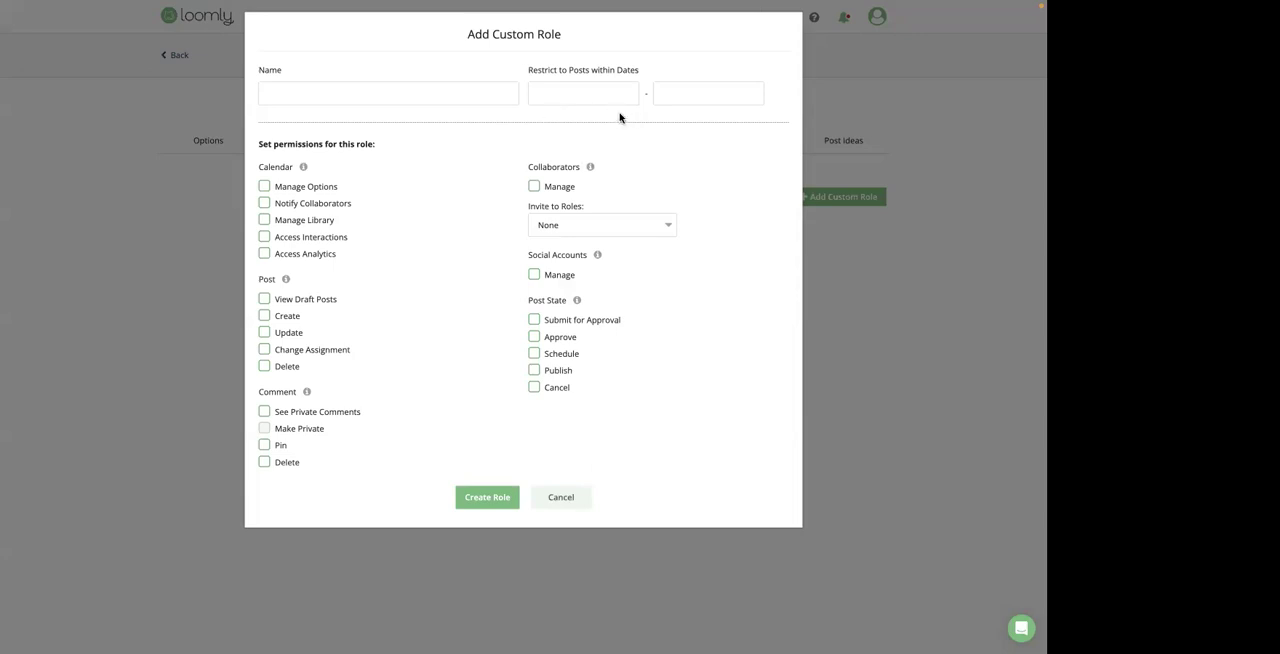
pyautogui.moveTo(610, 182)
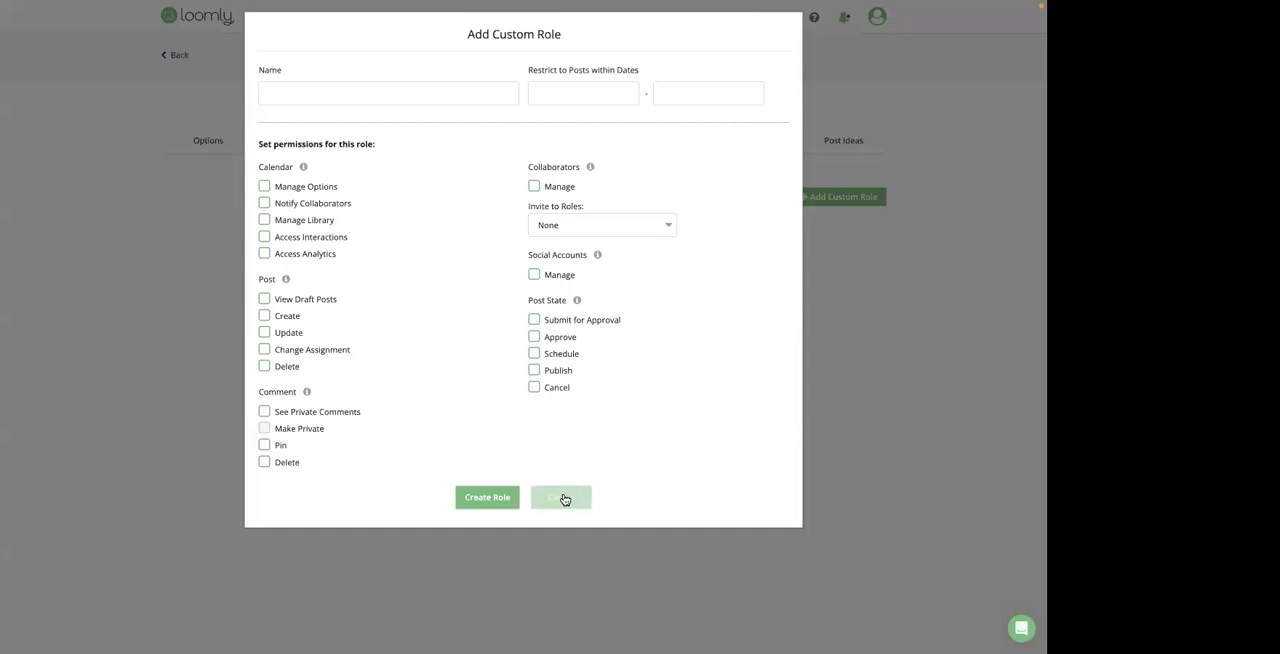
pyautogui.click(560, 496)
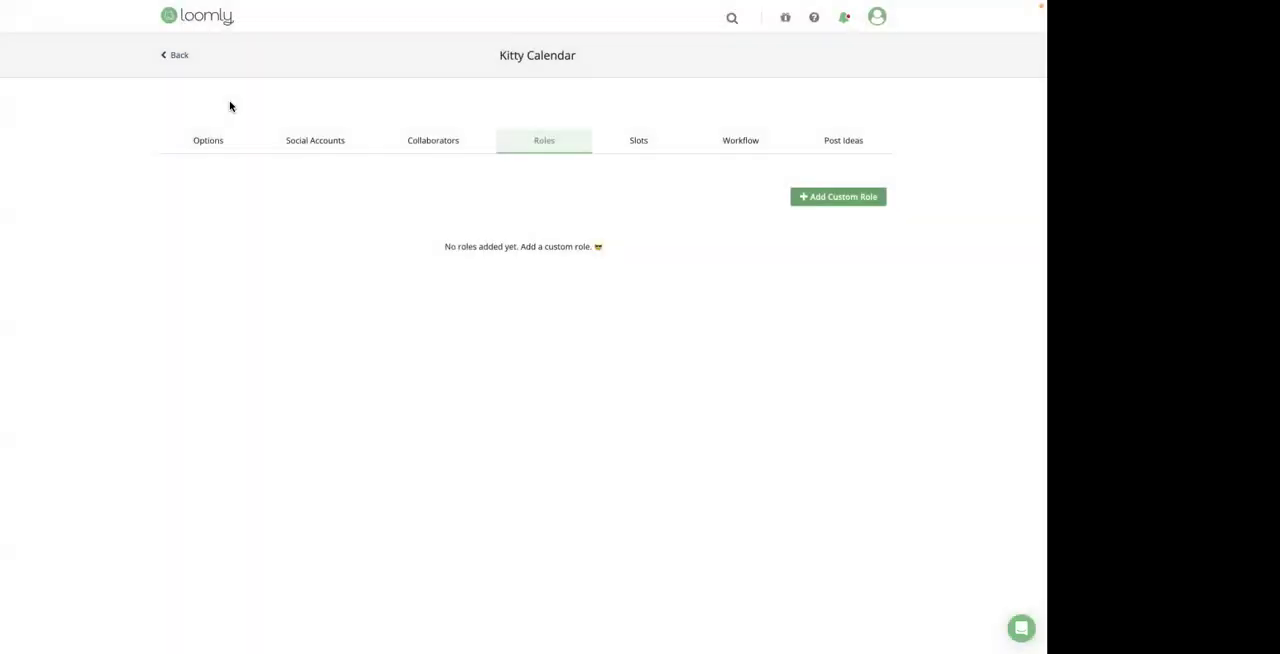
pyautogui.click(176, 56)
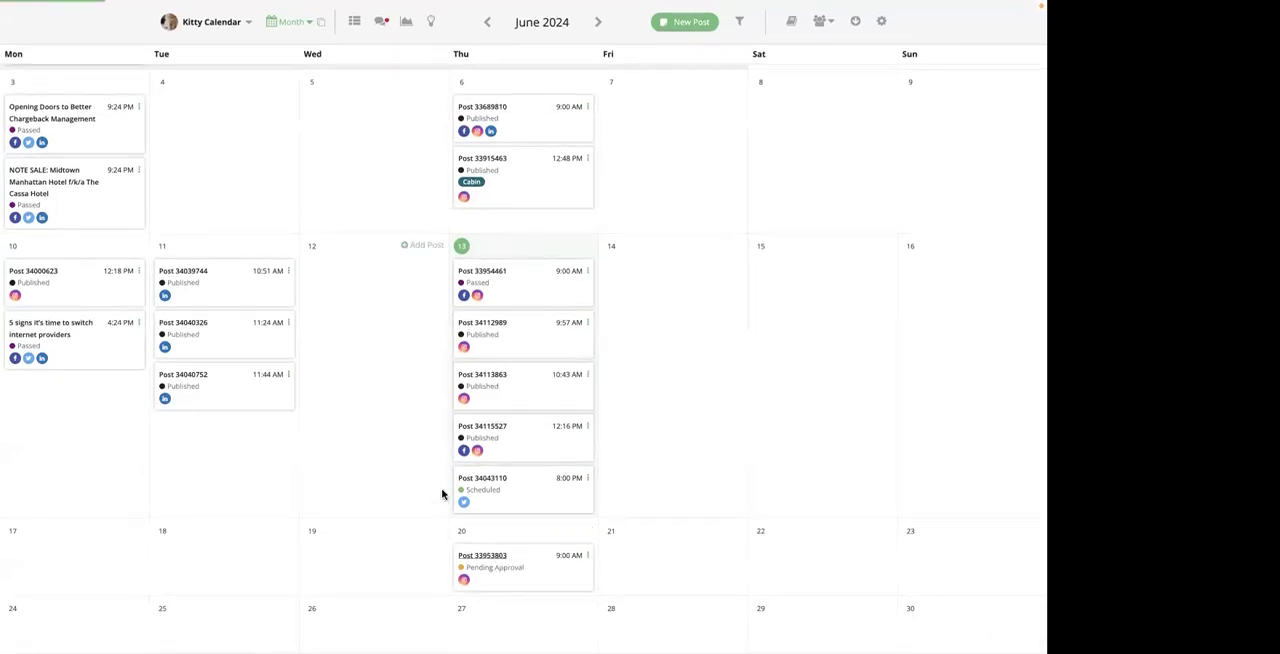
pyautogui.click(484, 556)
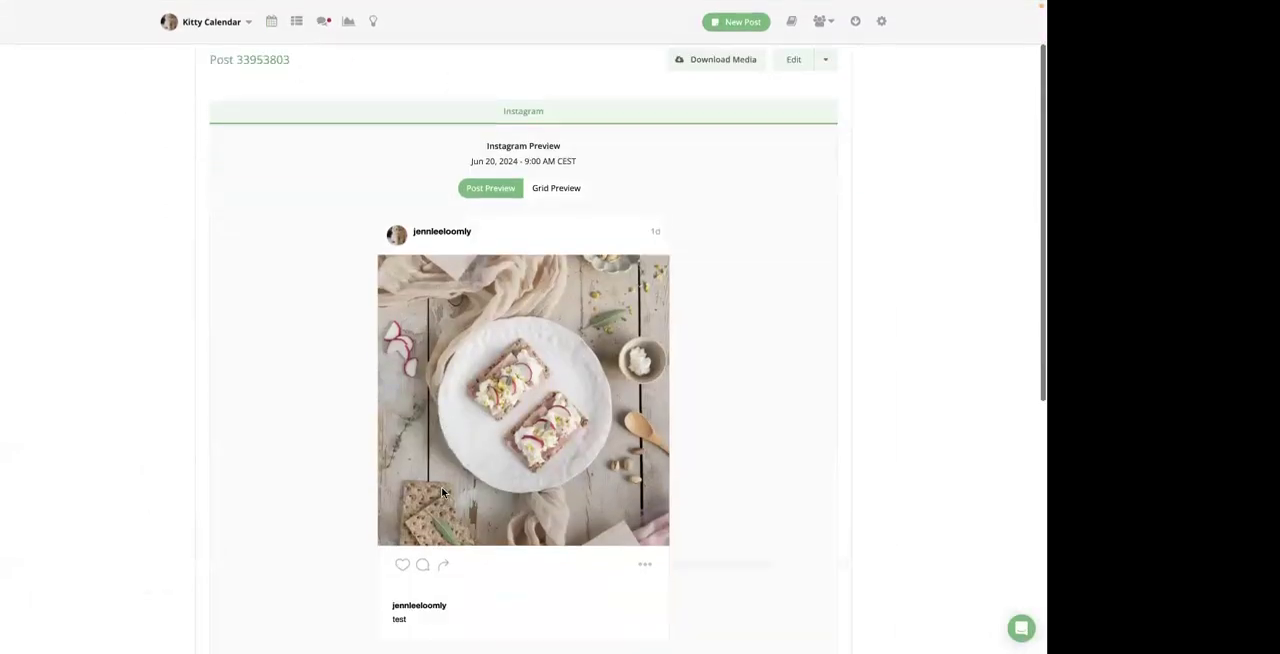
pyautogui.scroll(-3)
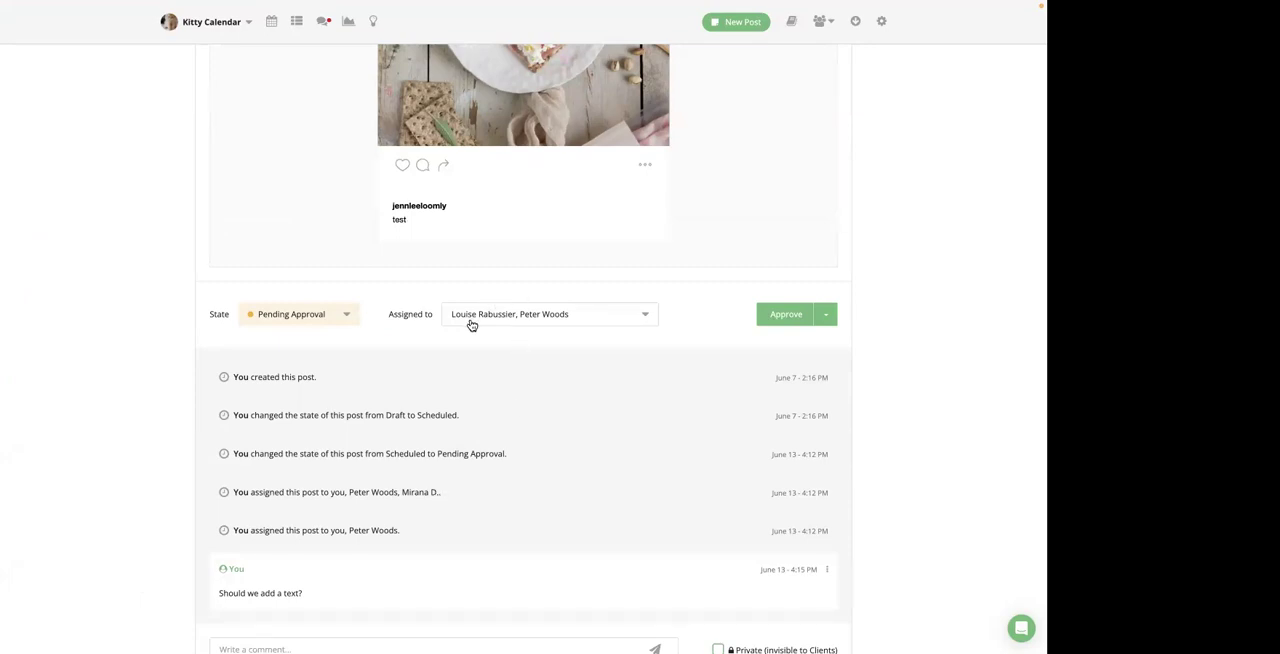
pyautogui.moveTo(544, 332)
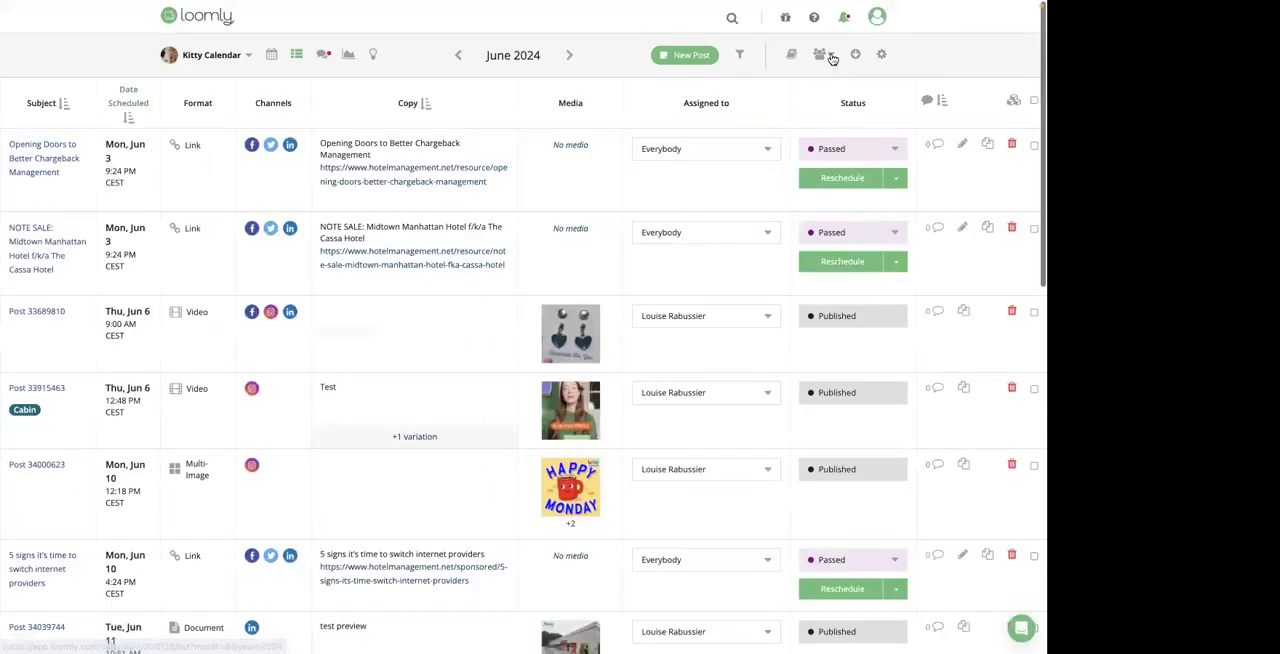
pyautogui.click(820, 54)
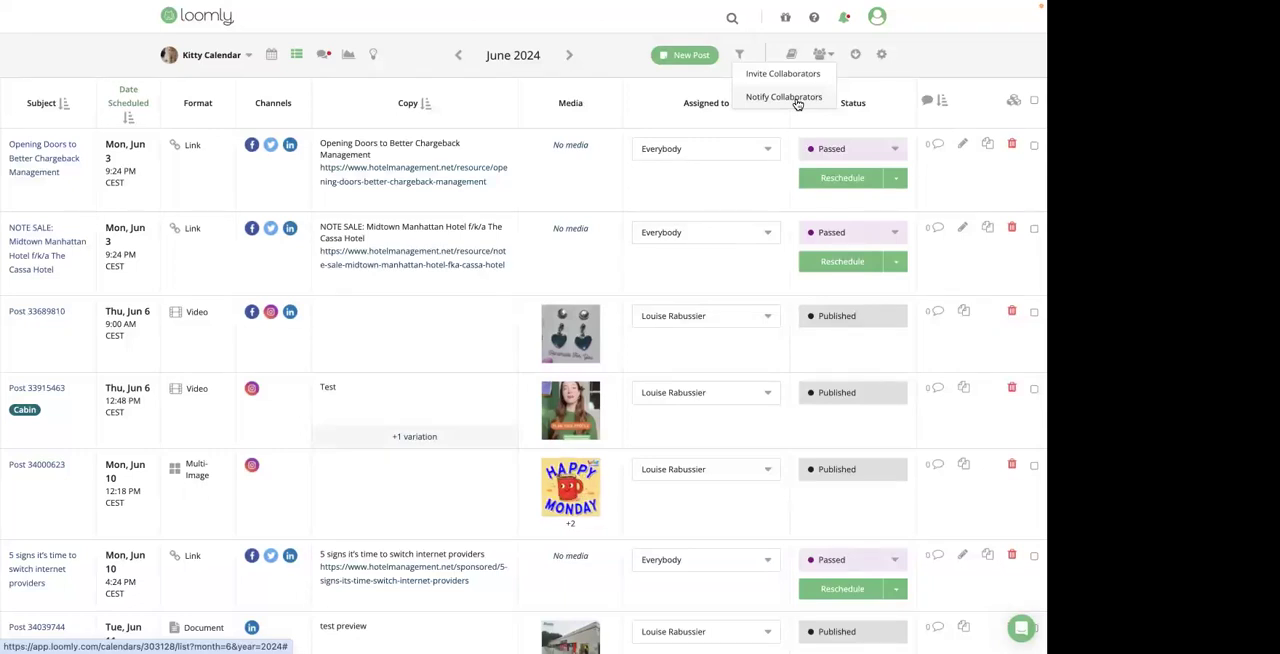
pyautogui.moveTo(1036, 100)
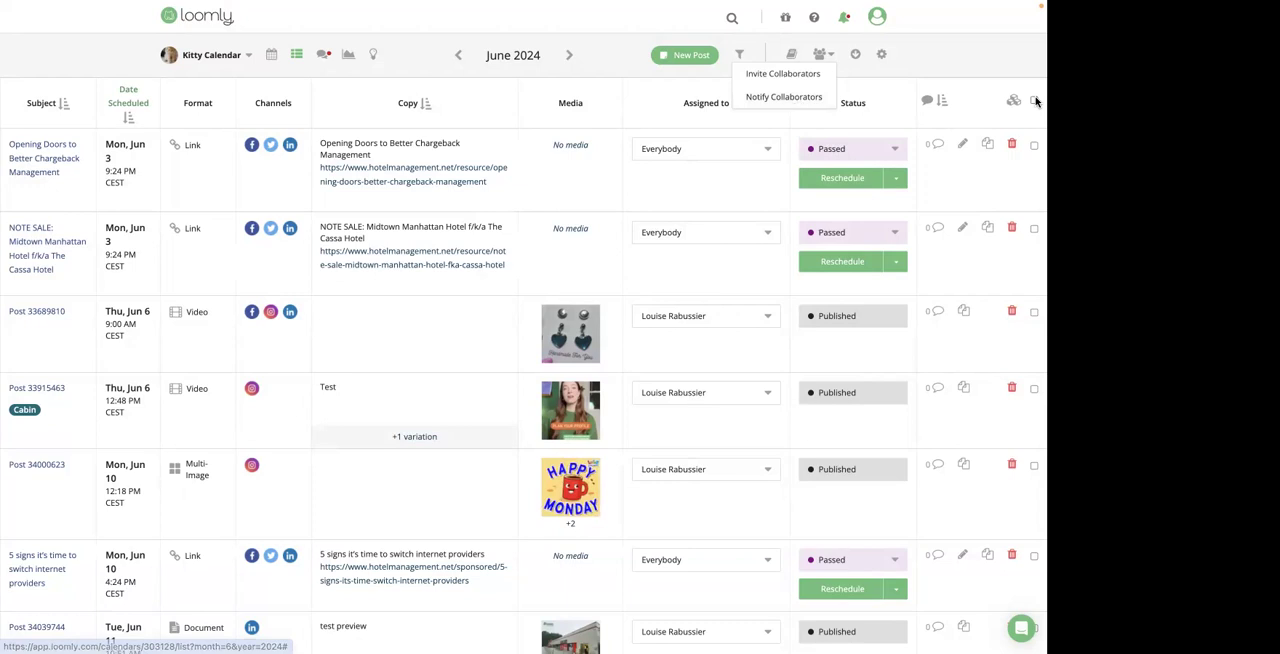
pyautogui.click(1012, 100)
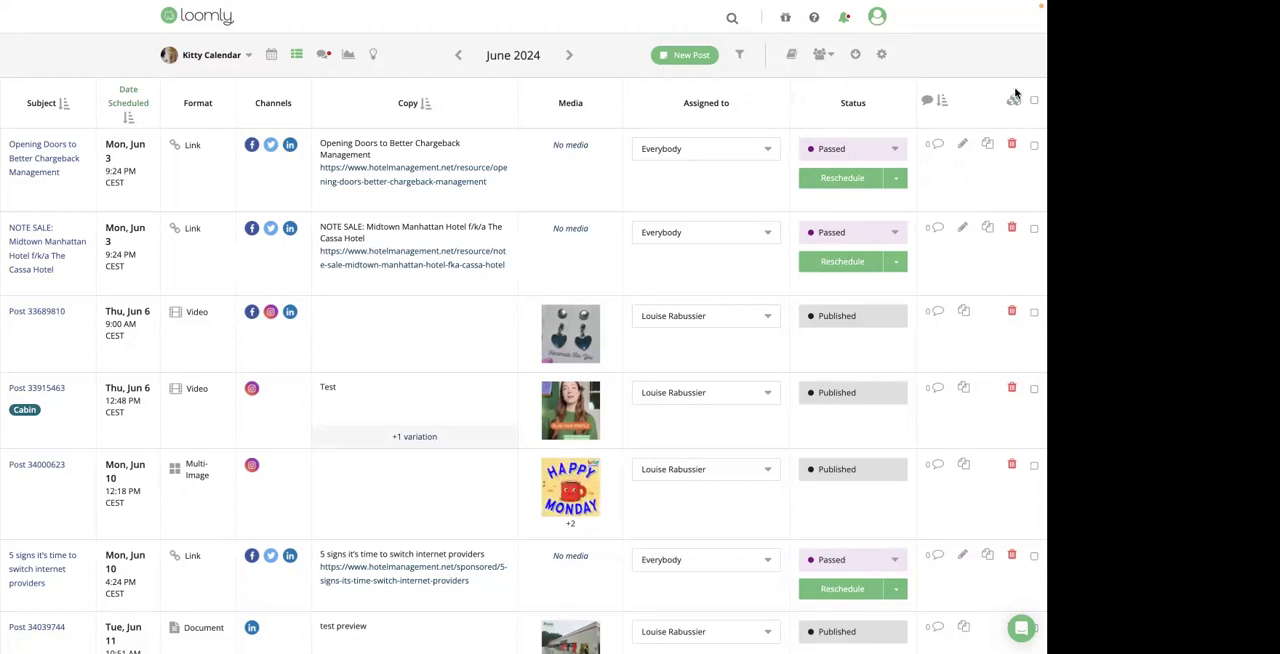
pyautogui.moveTo(548, 22)
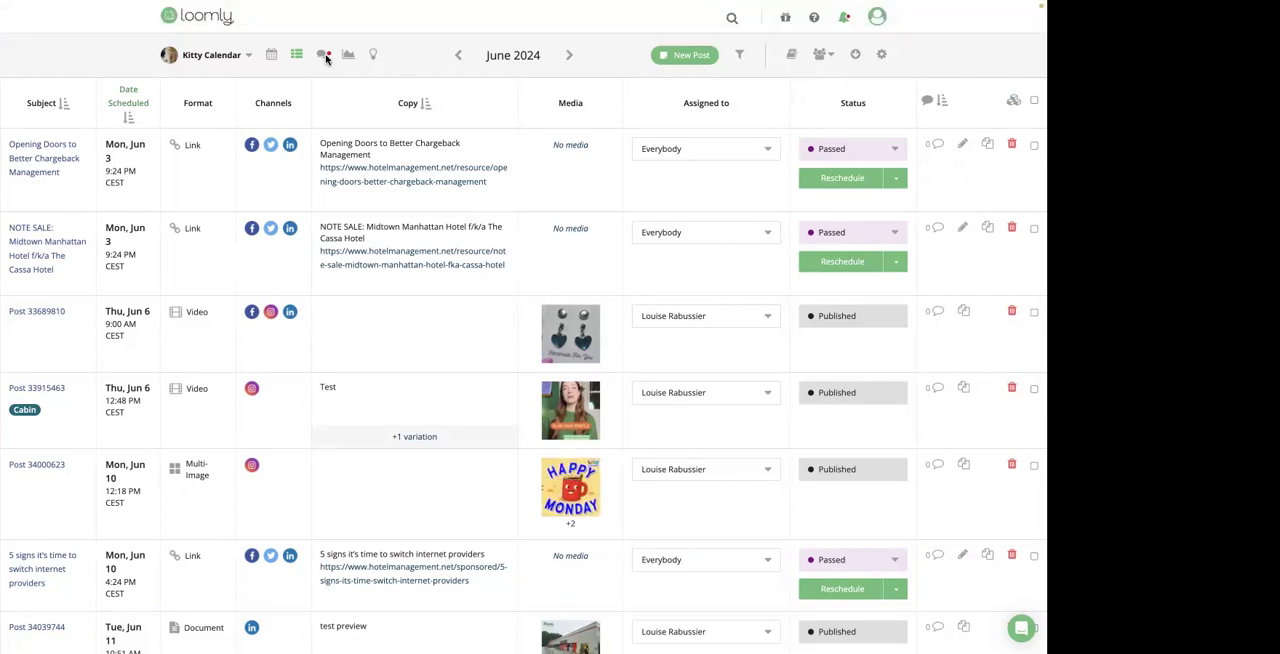
# Step: Check the Facebook comment thread's possible assignees and the assignee filter in the Interactions inbox
pyautogui.click(324, 54)
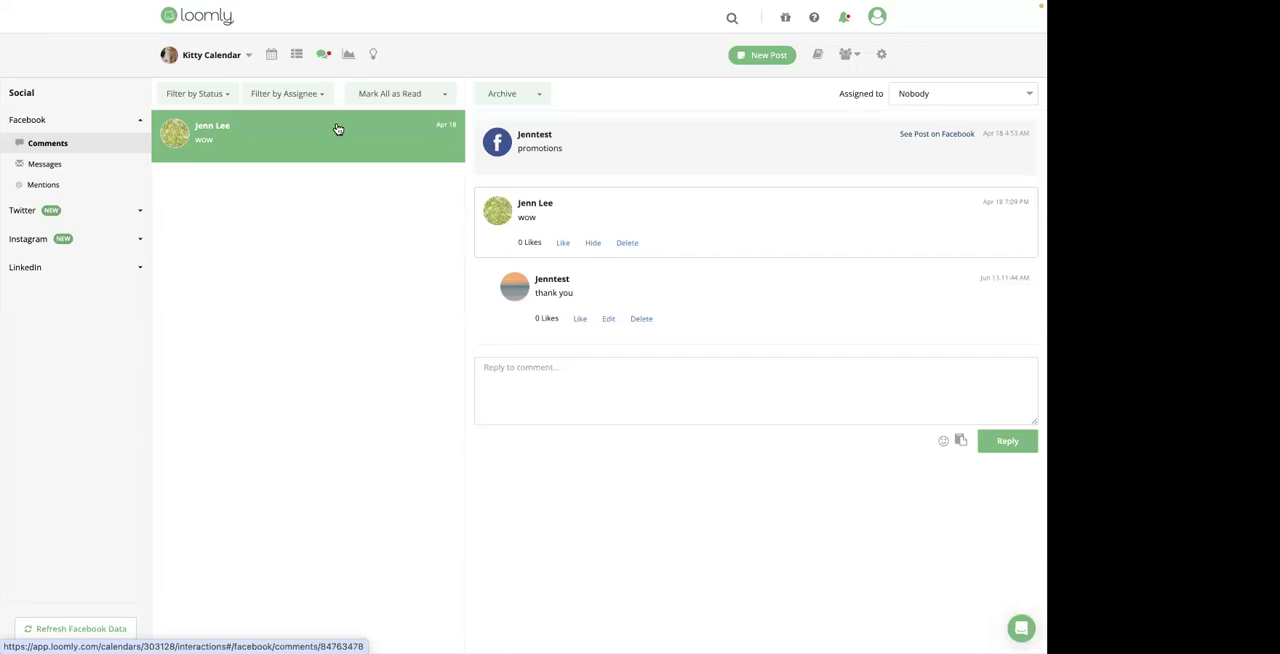
pyautogui.moveTo(1038, 40)
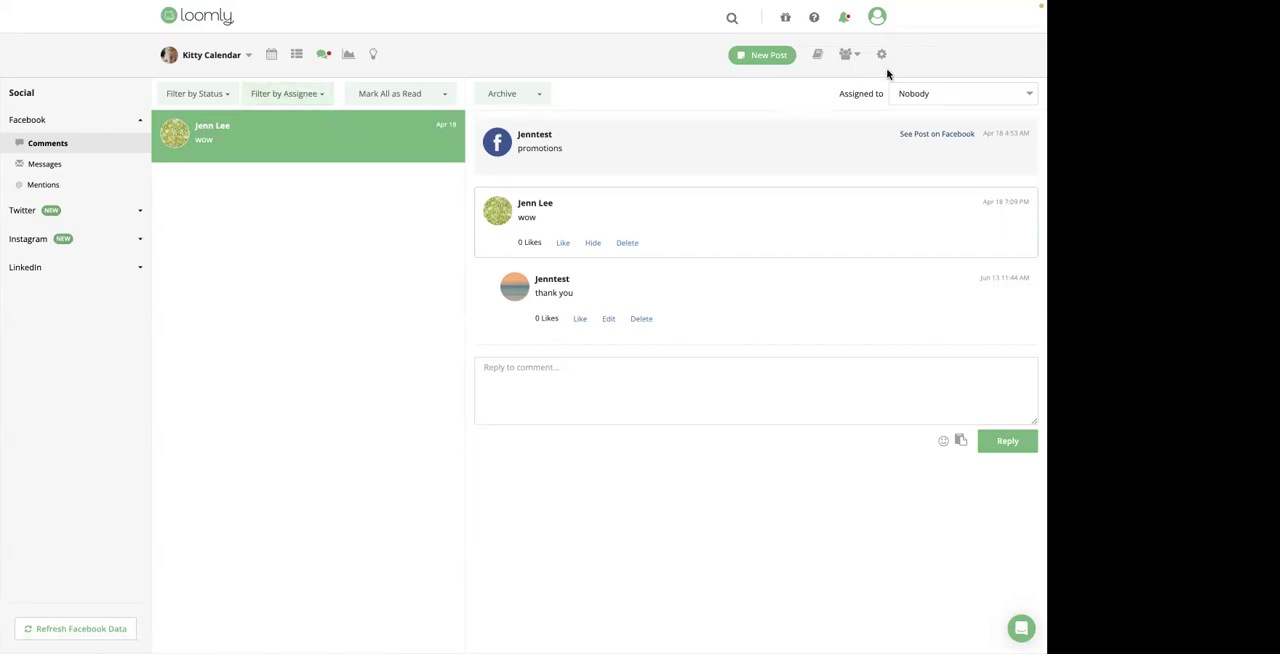
pyautogui.click(964, 92)
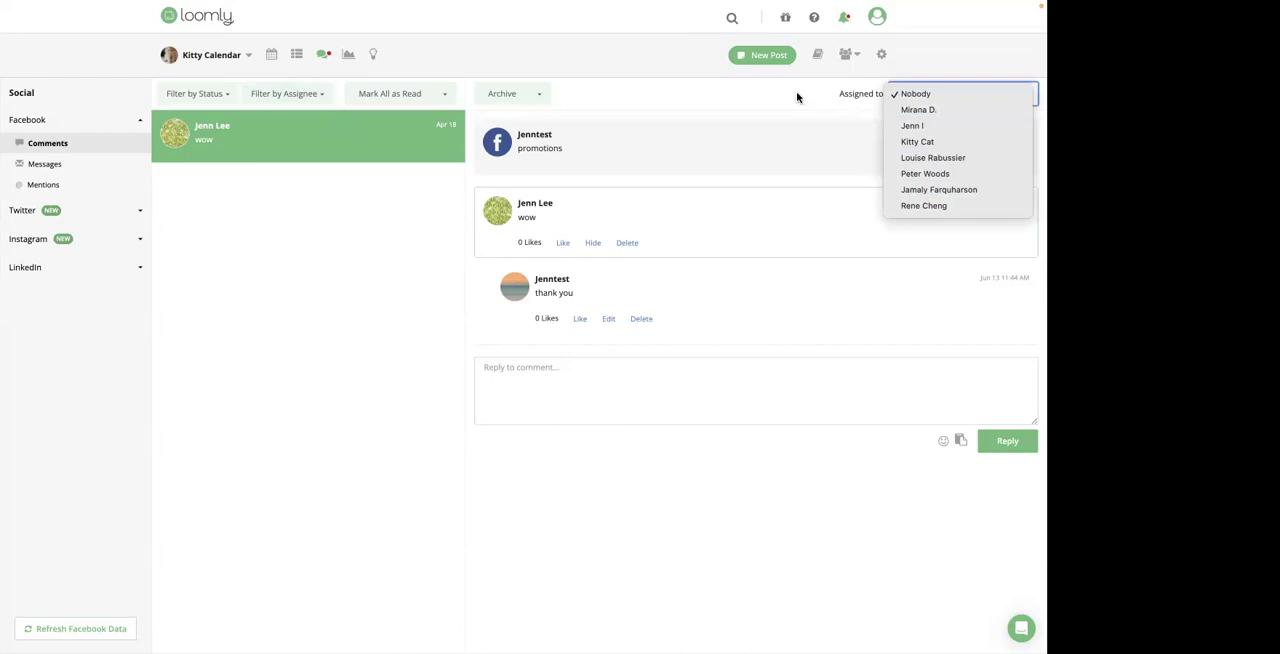
pyautogui.moveTo(800, 240)
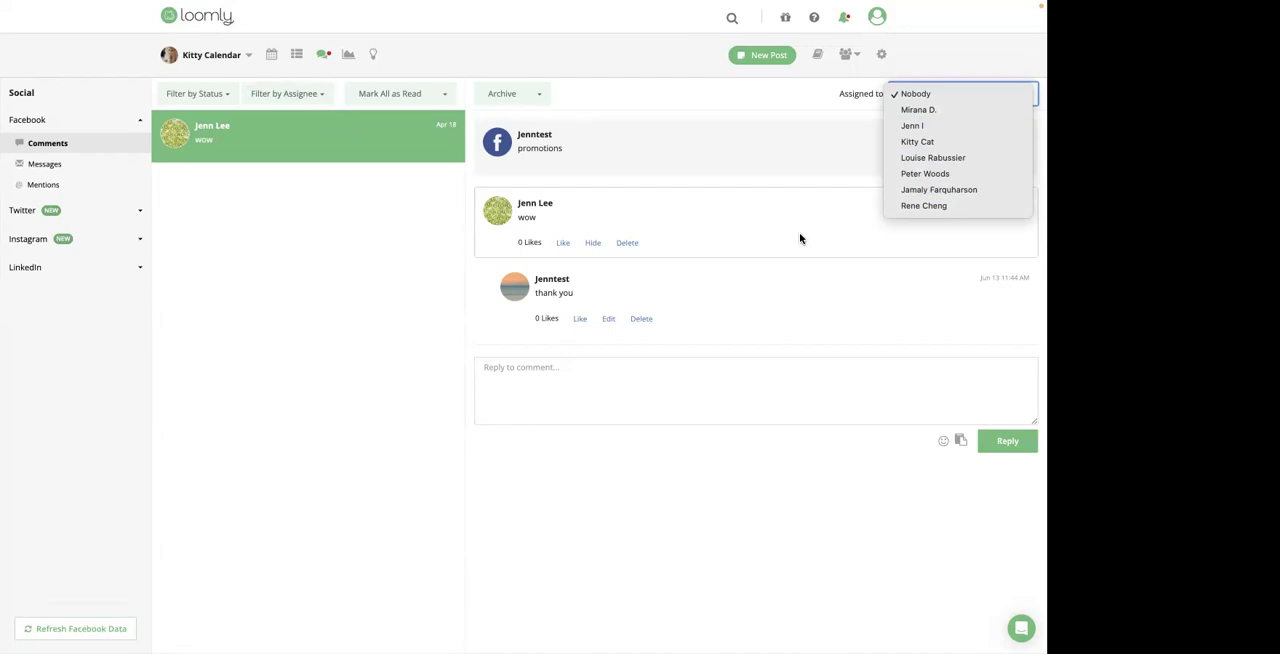
pyautogui.moveTo(320, 114)
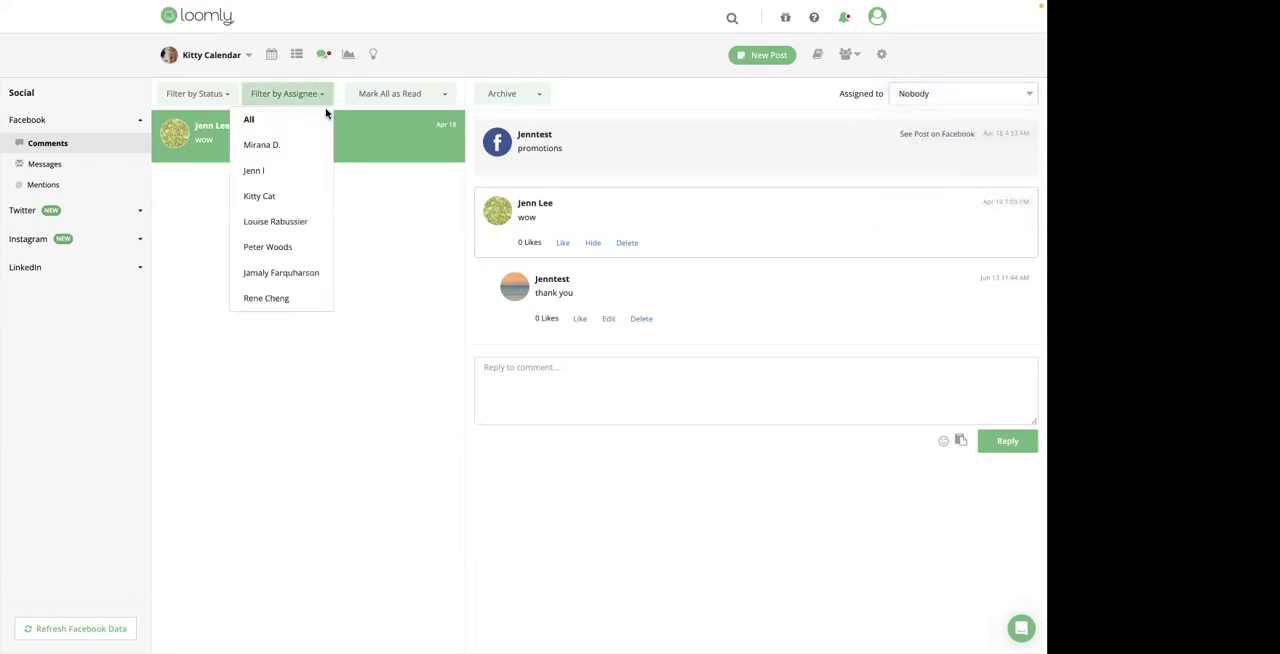
pyautogui.click(288, 92)
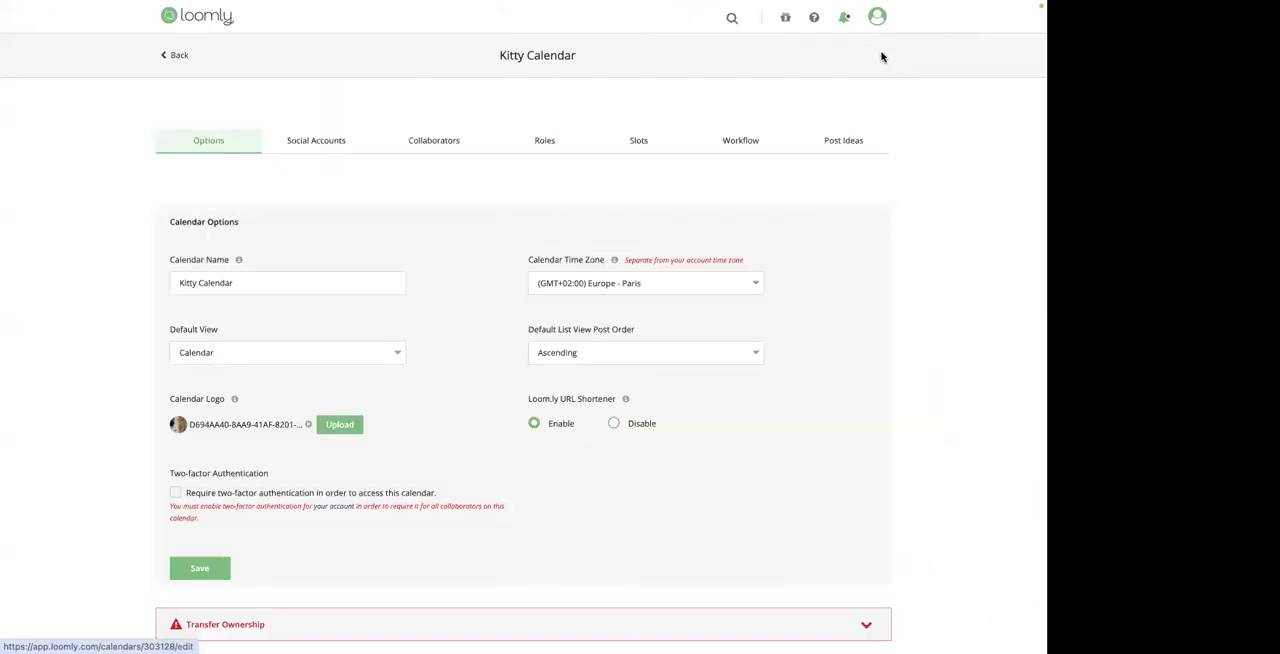
# Step: Review the Workflow Type options, with Original Workflow current and no custom triggers defined
pyautogui.click(740, 140)
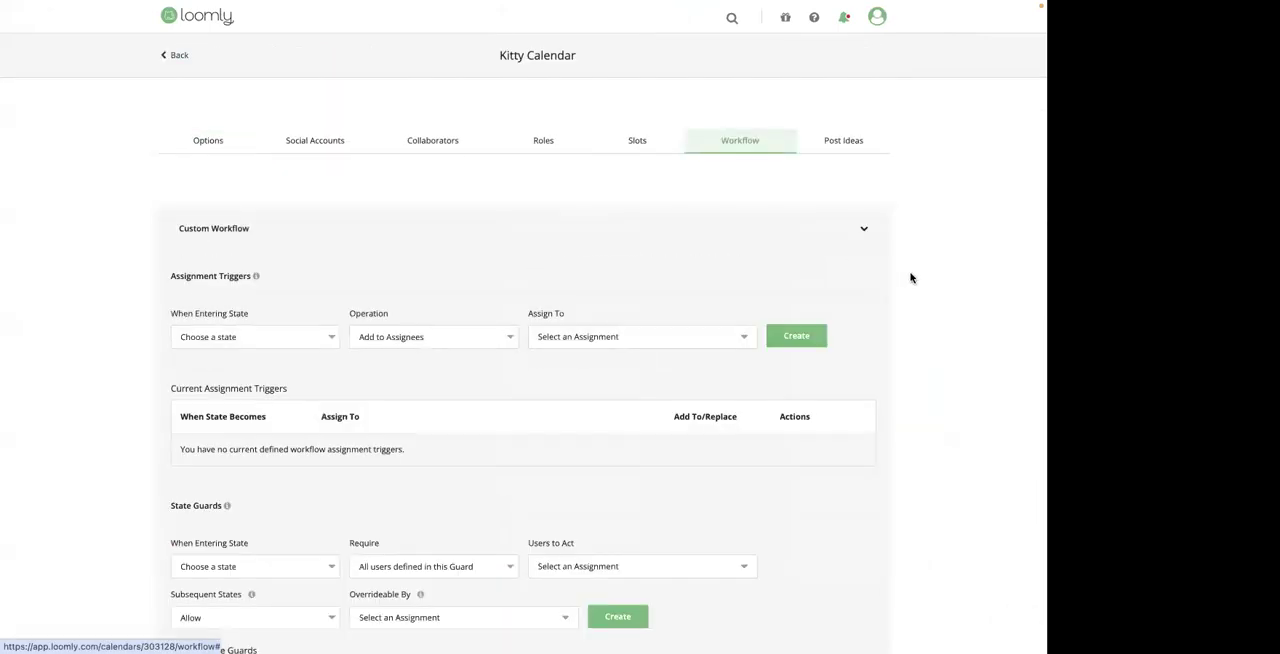
pyautogui.scroll(-3)
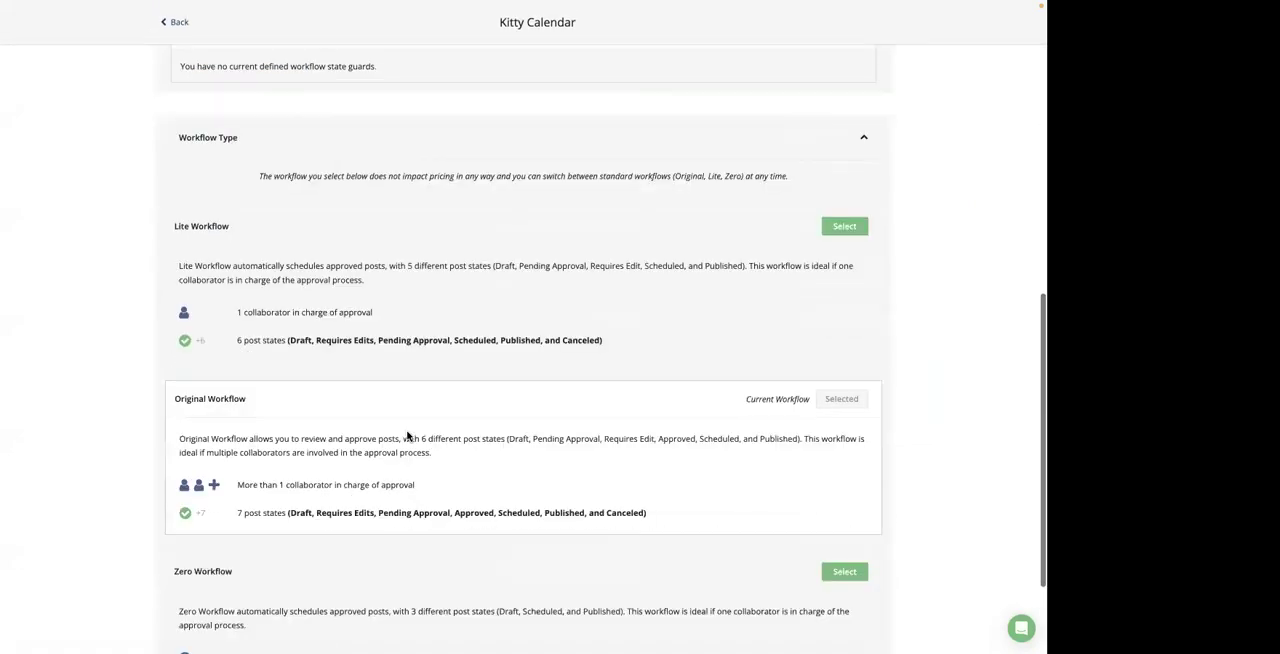
pyautogui.scroll(-3)
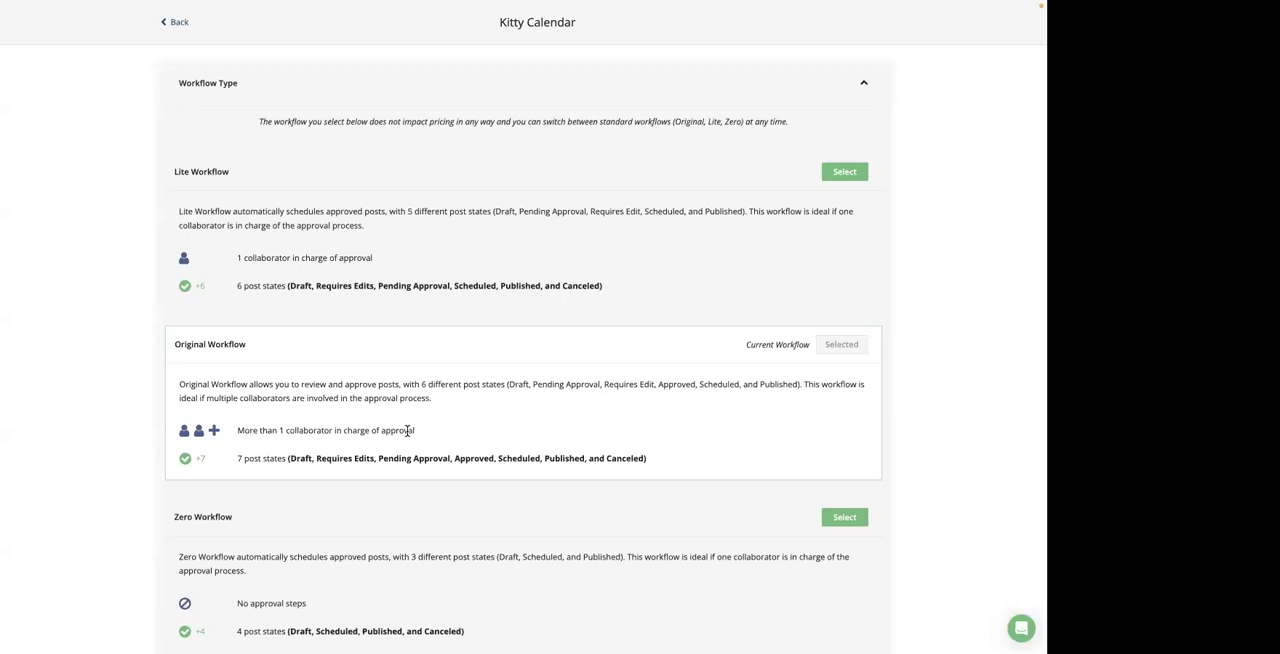
pyautogui.scroll(-3)
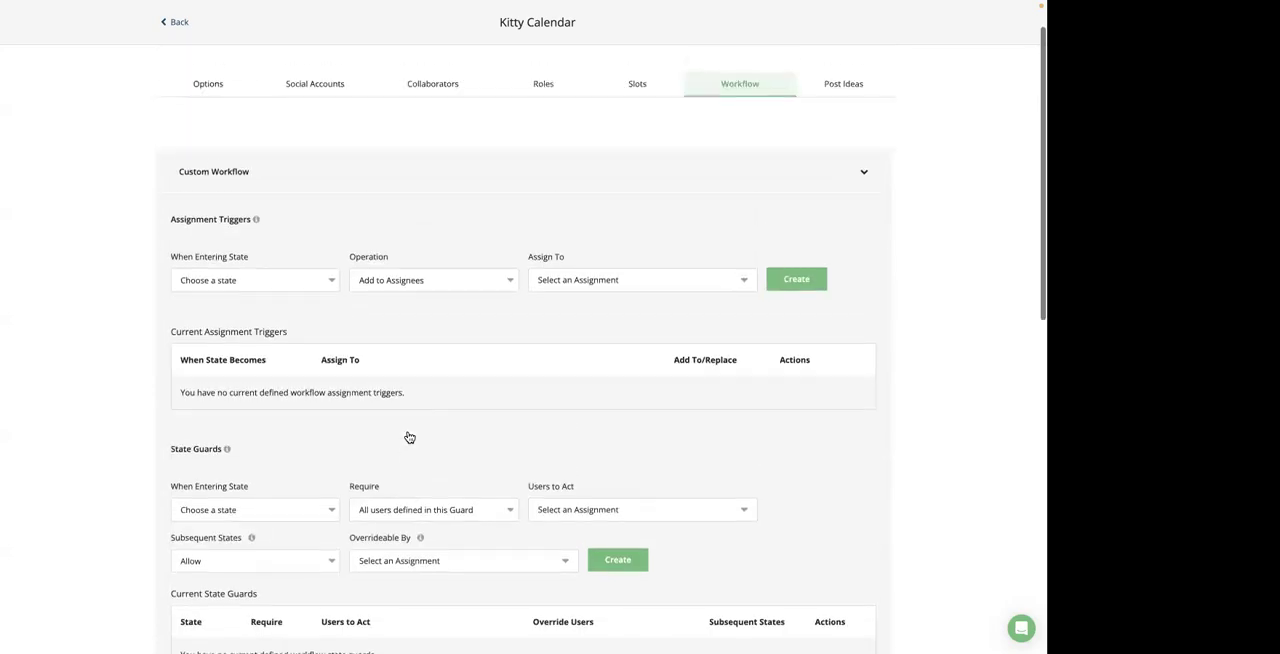
pyautogui.scroll(-3)
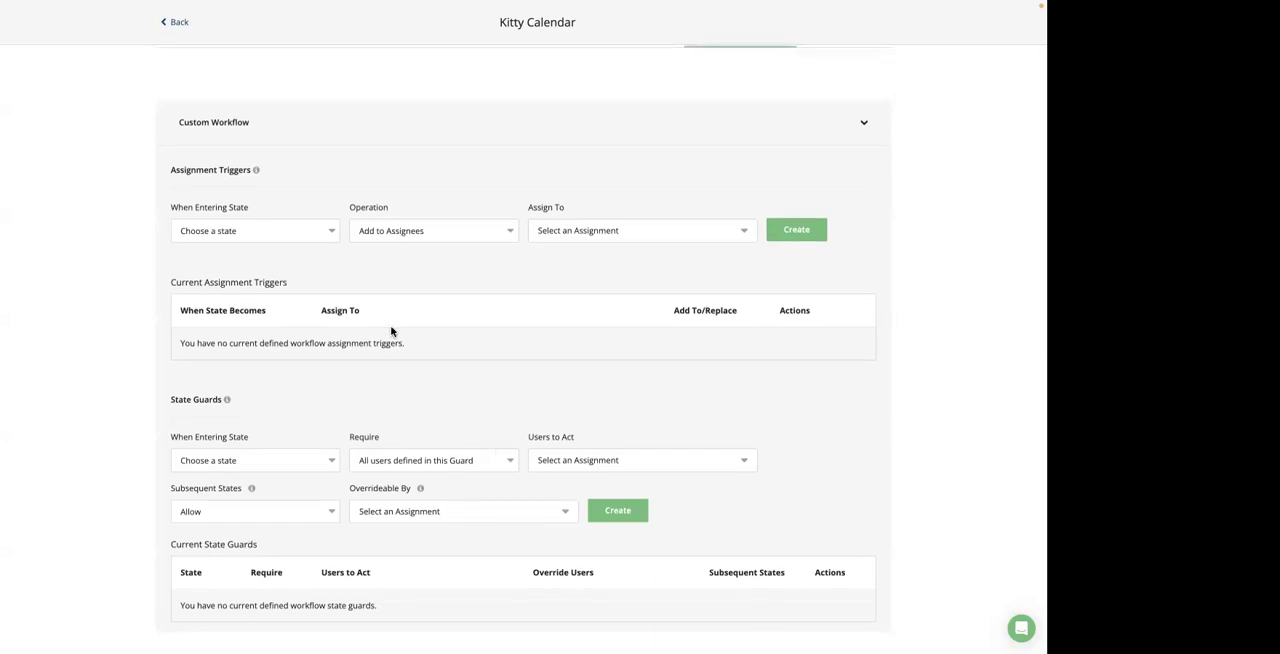
pyautogui.click(254, 230)
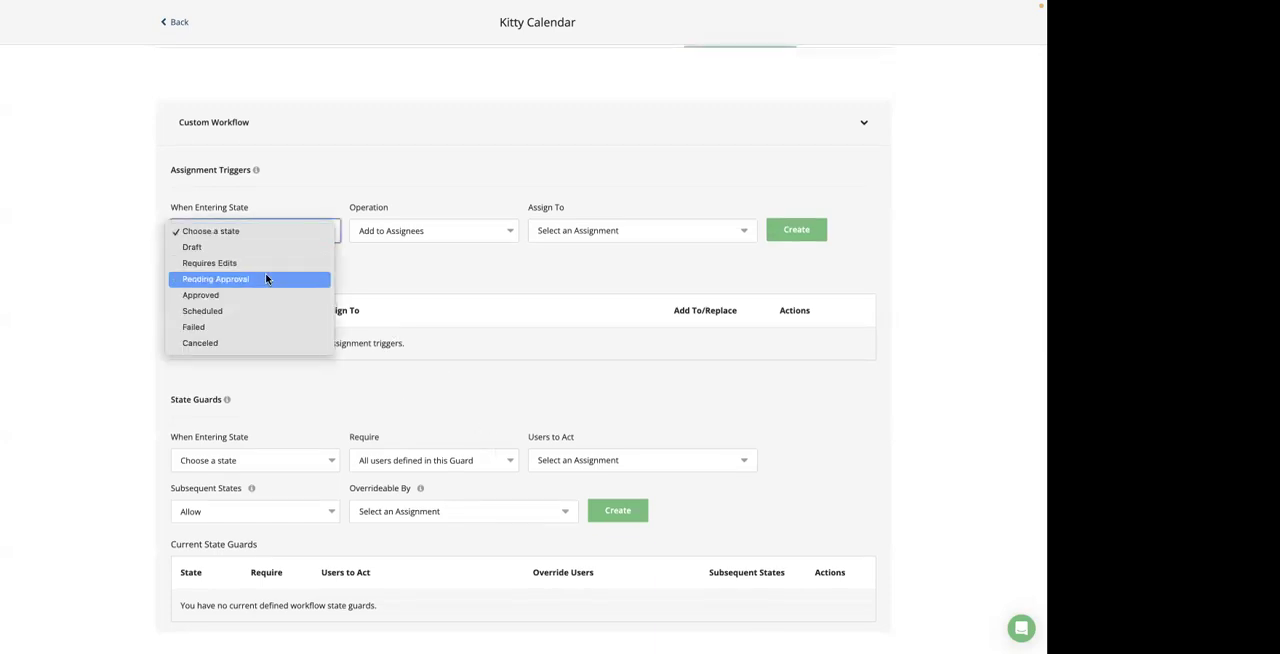
pyautogui.click(216, 280)
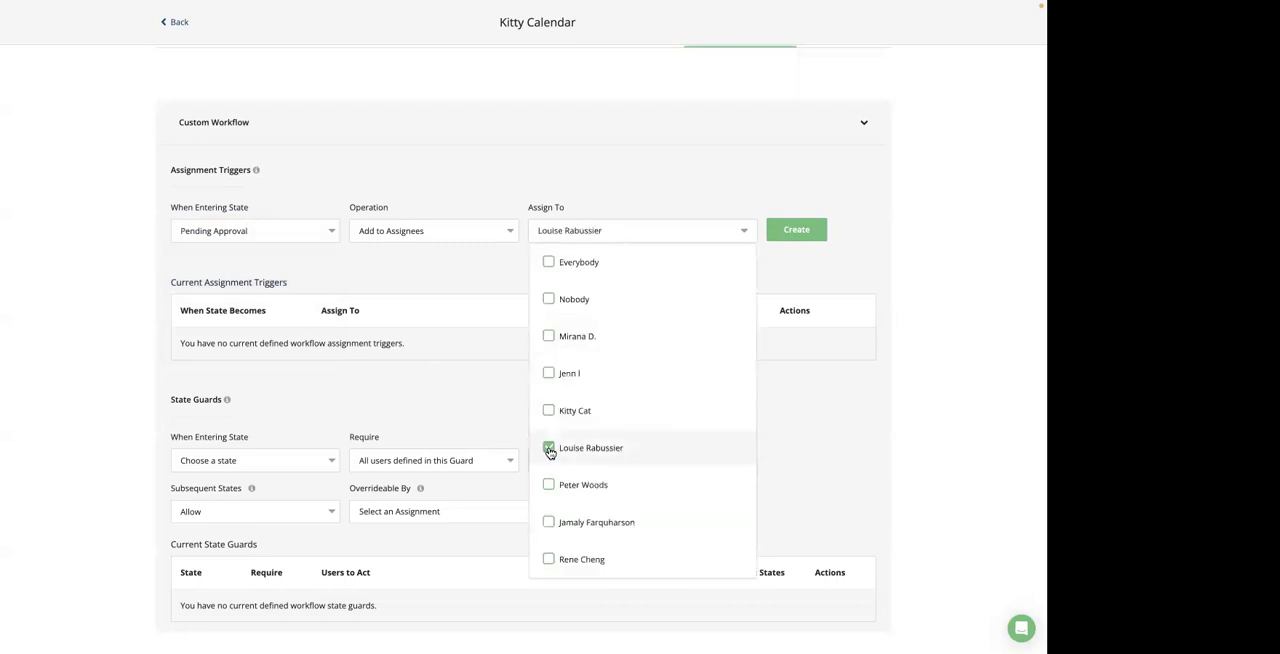
pyautogui.click(548, 484)
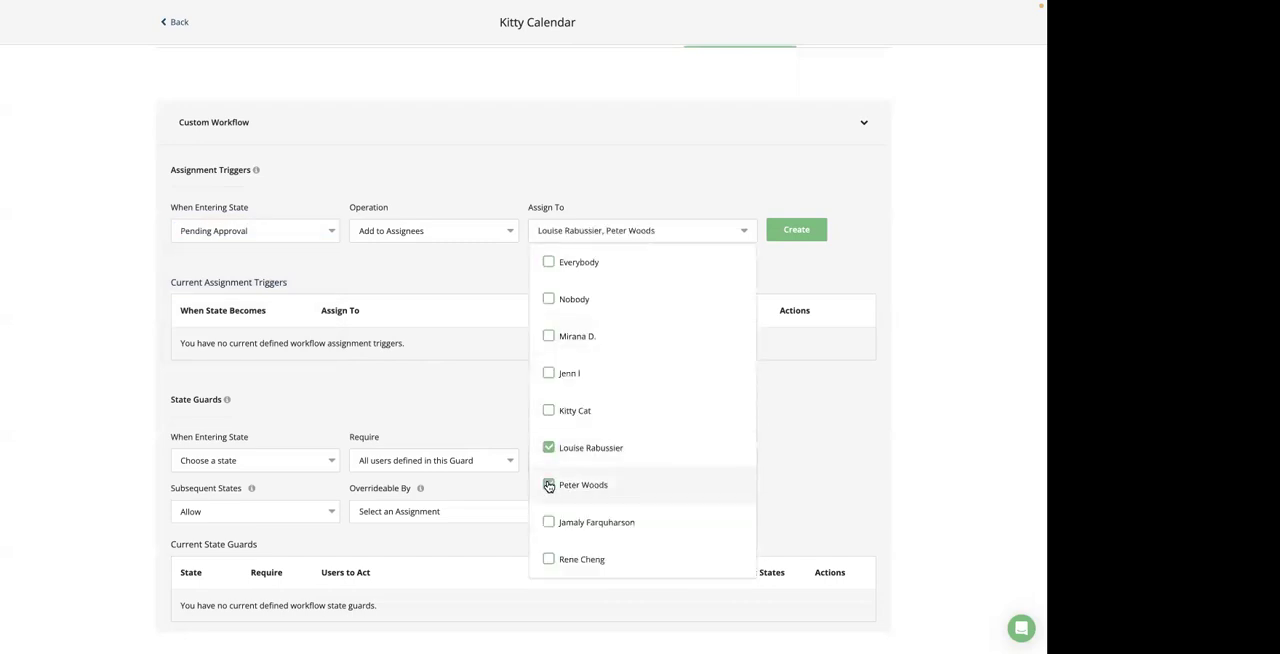
pyautogui.click(548, 484)
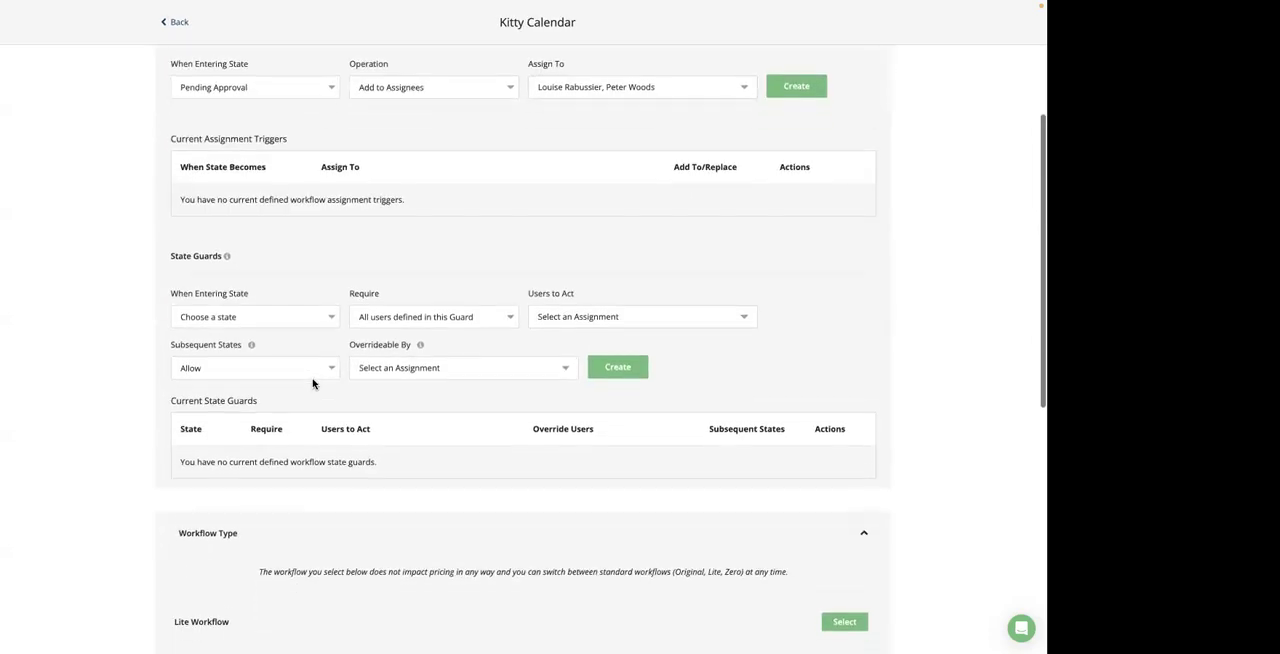
pyautogui.scroll(-3)
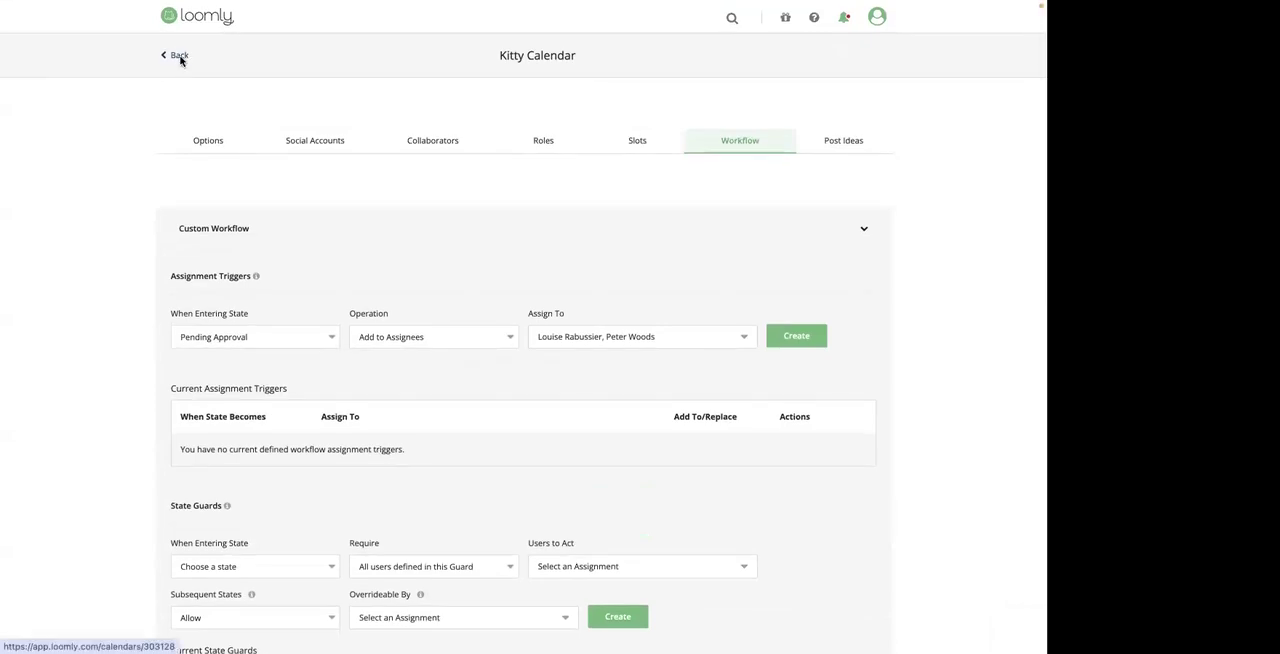
pyautogui.click(176, 56)
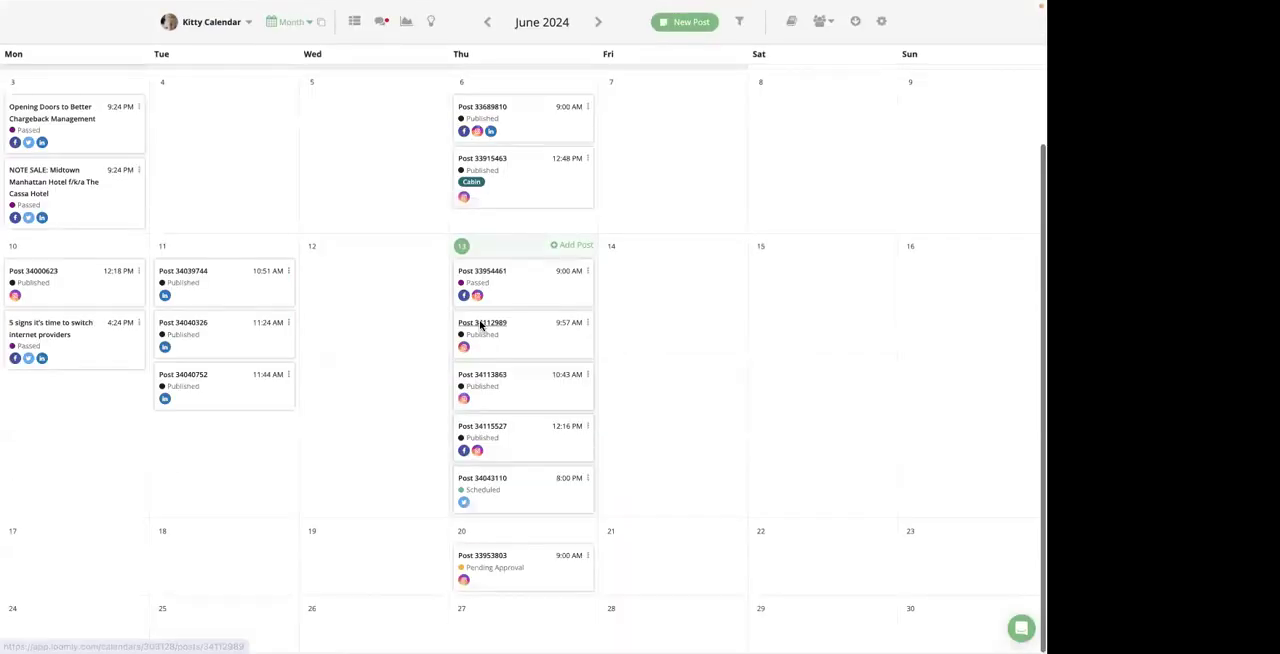
pyautogui.click(482, 556)
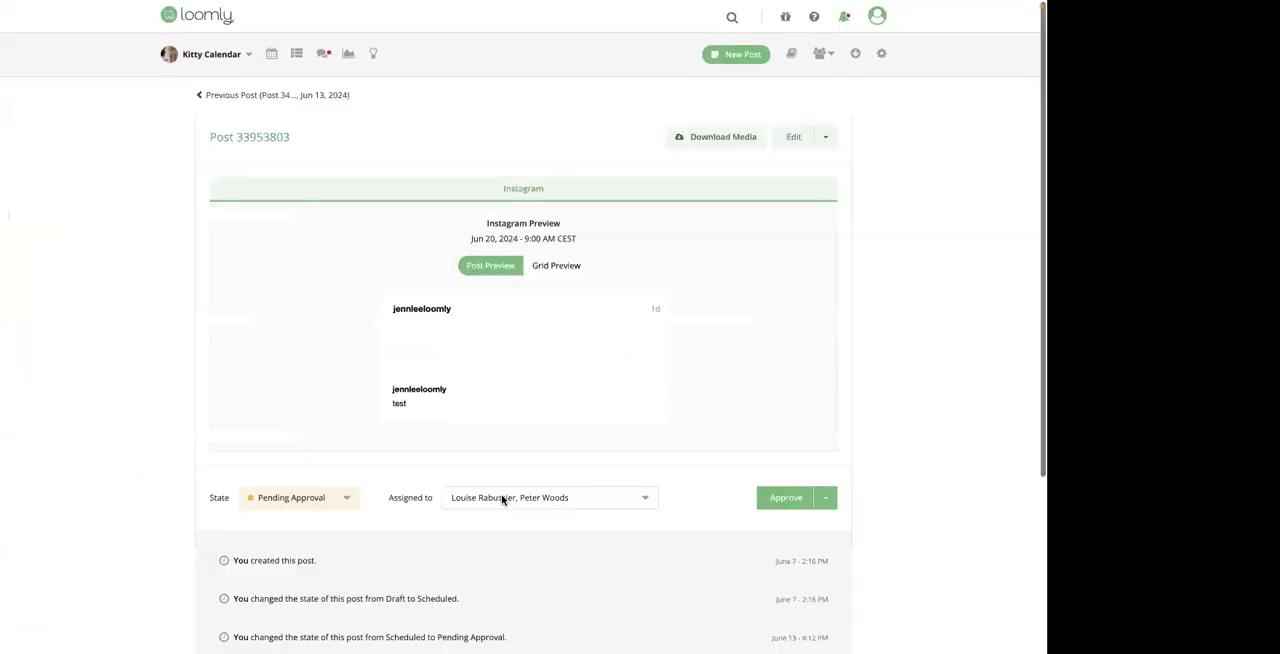
pyautogui.scroll(-3)
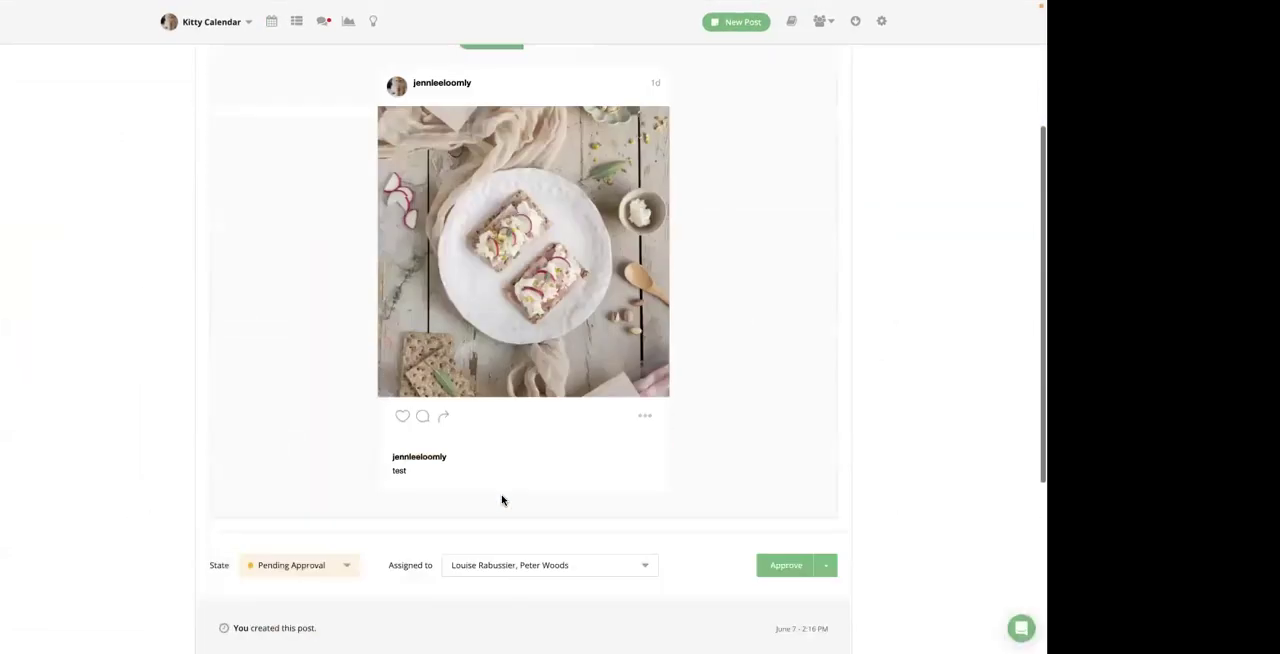
pyautogui.scroll(-3)
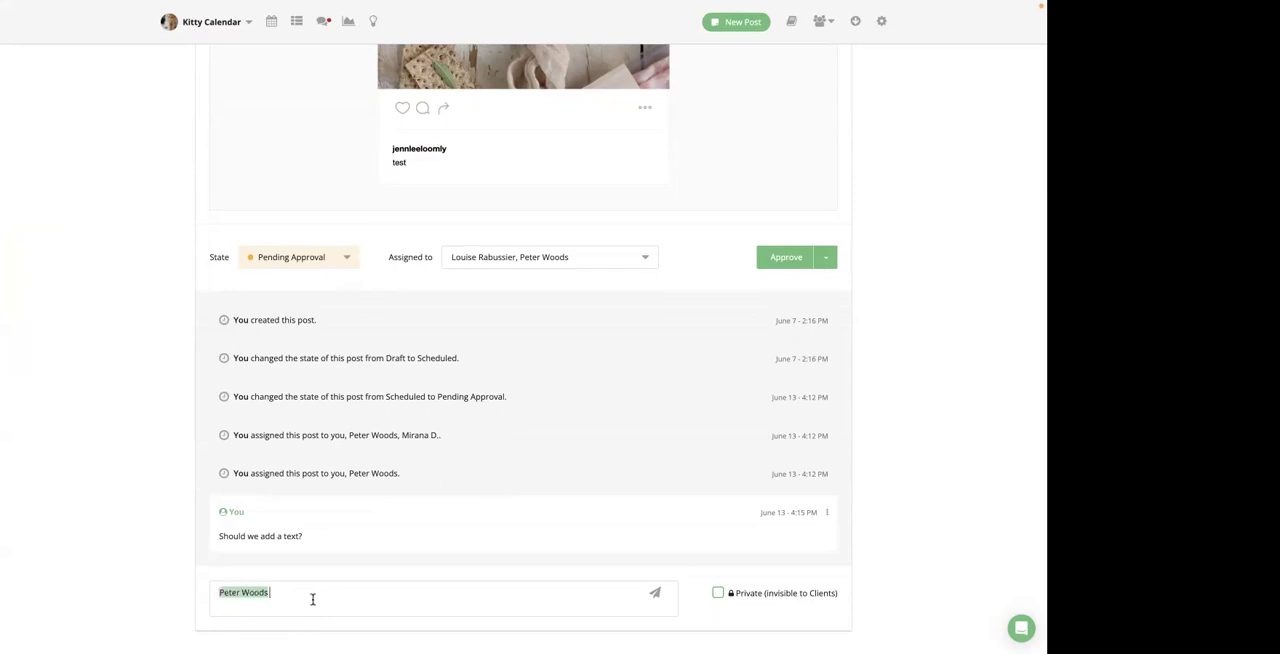
pyautogui.write('could you')
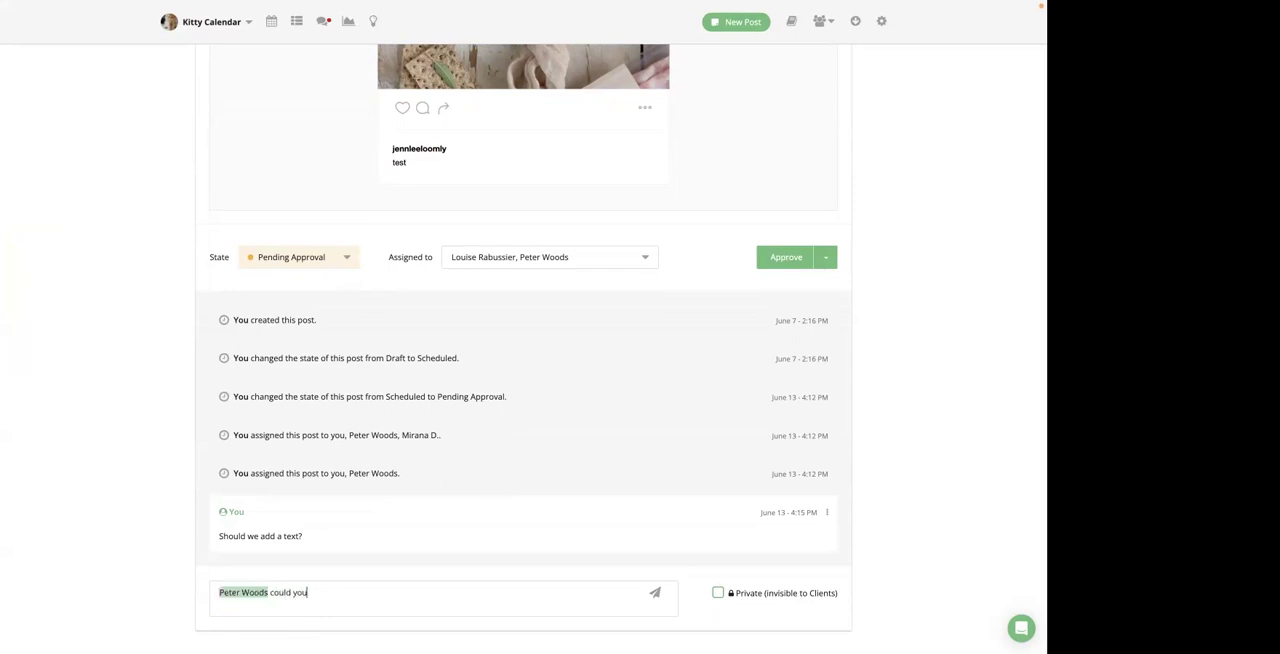
pyautogui.write('review?')
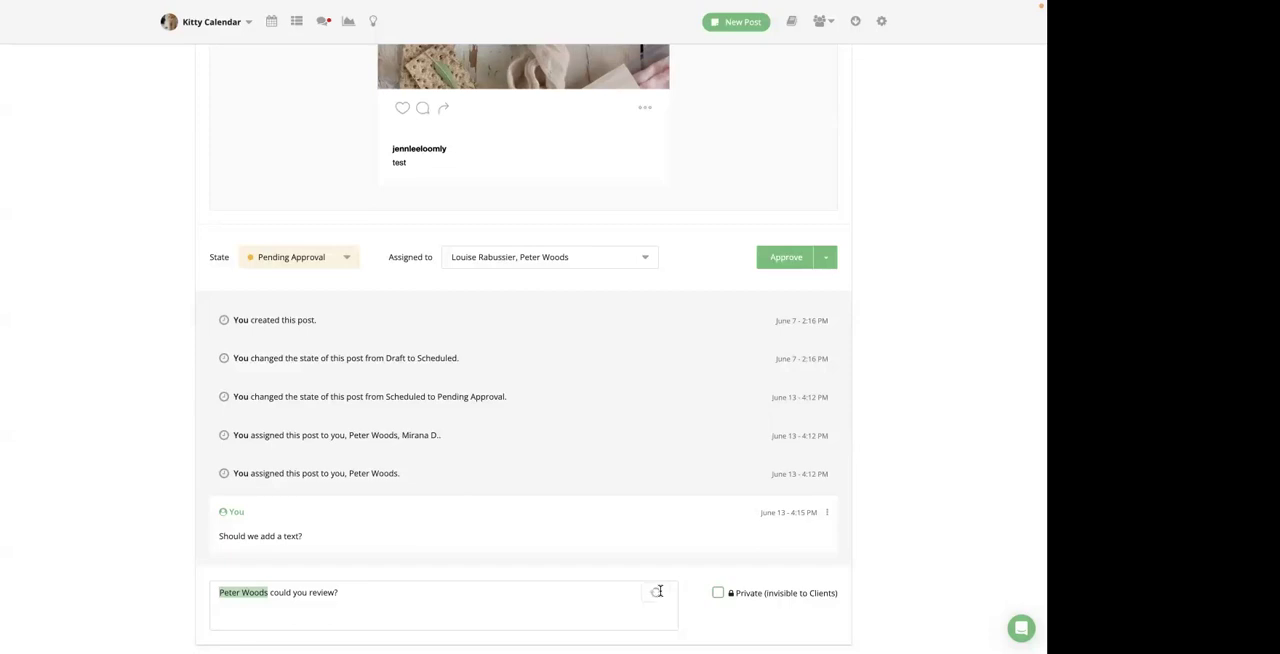
pyautogui.click(656, 592)
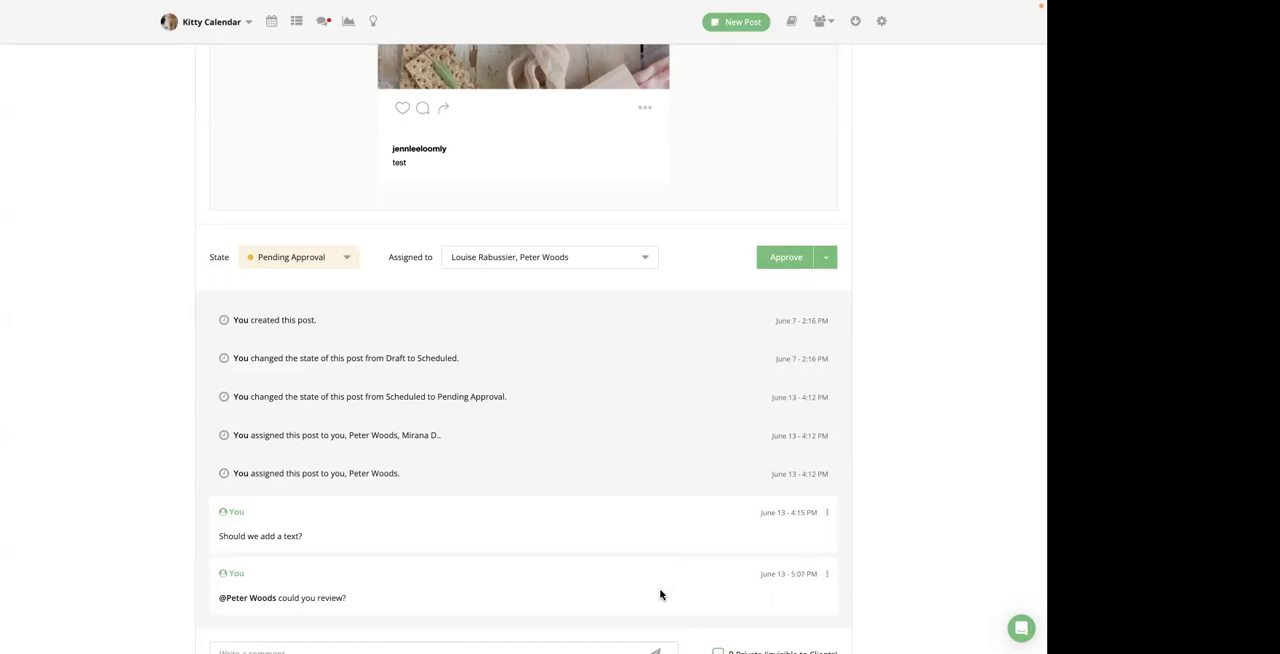
pyautogui.moveTo(820, 516)
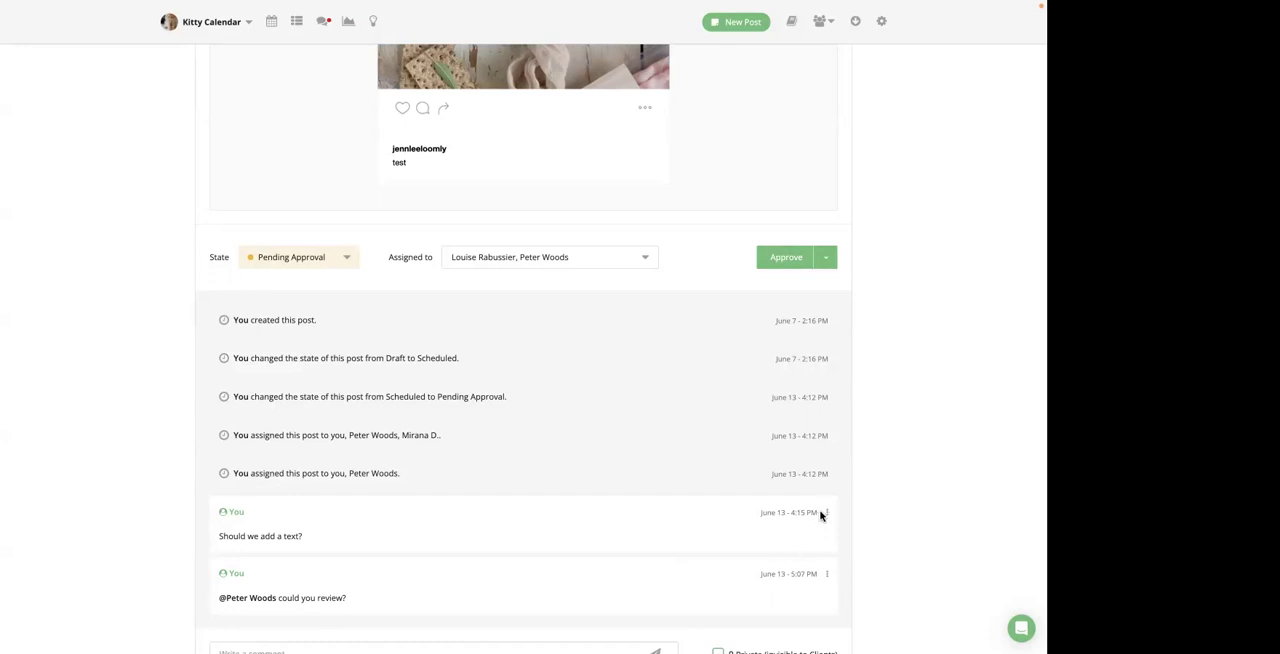
# Step: Show the available actions for the earlier text-question comment
pyautogui.click(828, 512)
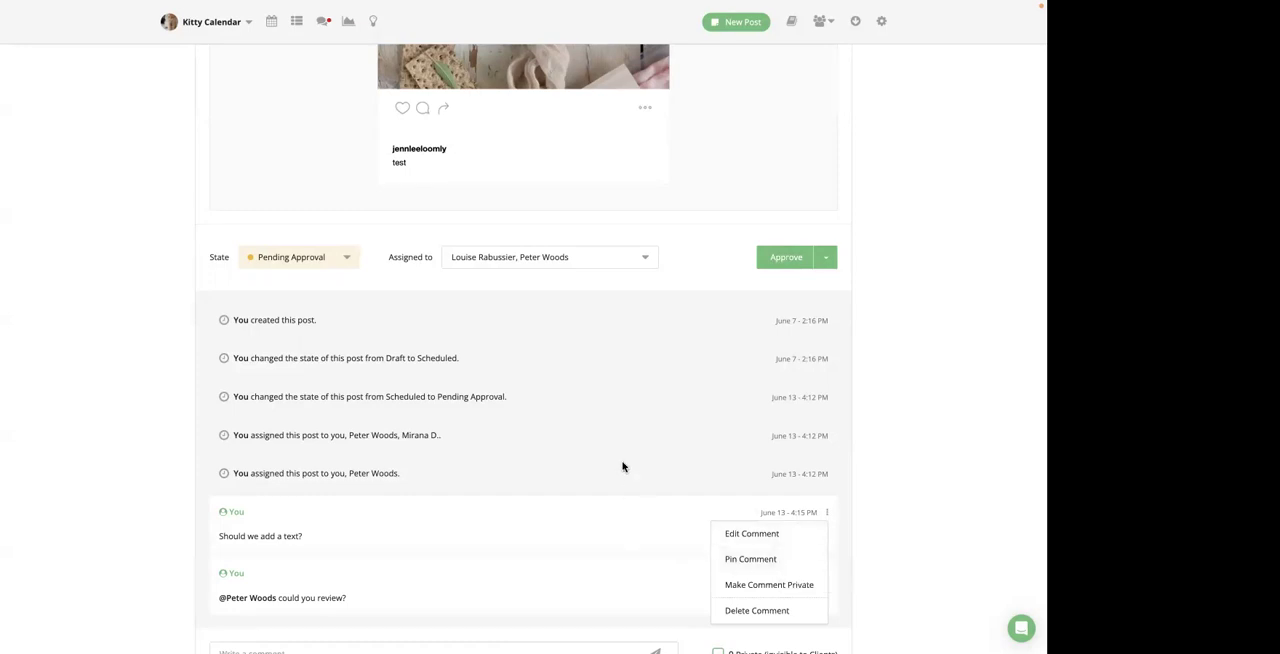
pyautogui.moveTo(616, 424)
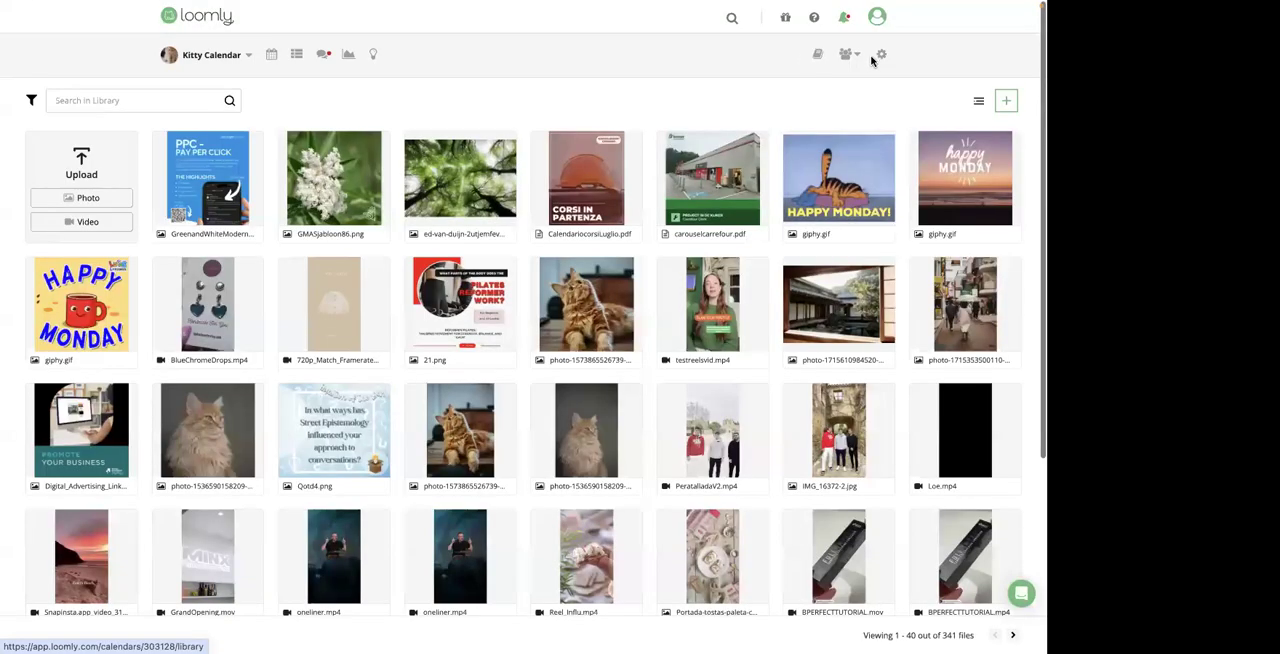
pyautogui.click(1006, 100)
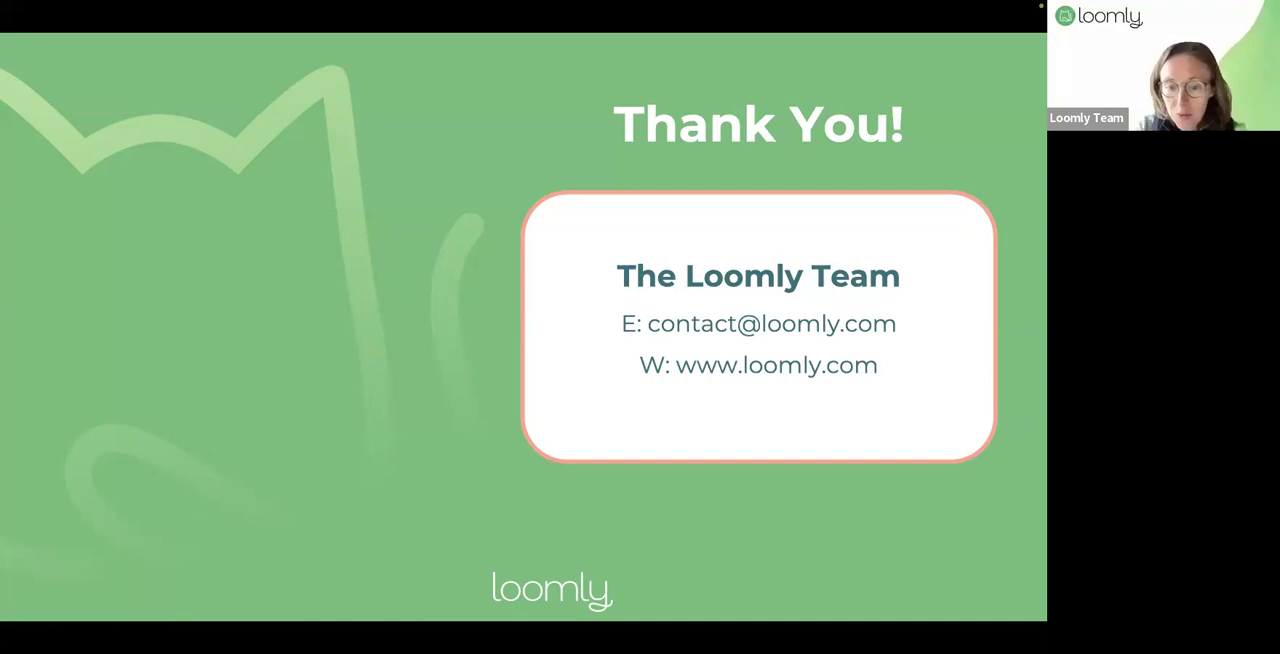
pyautogui.moveTo(260, 490)
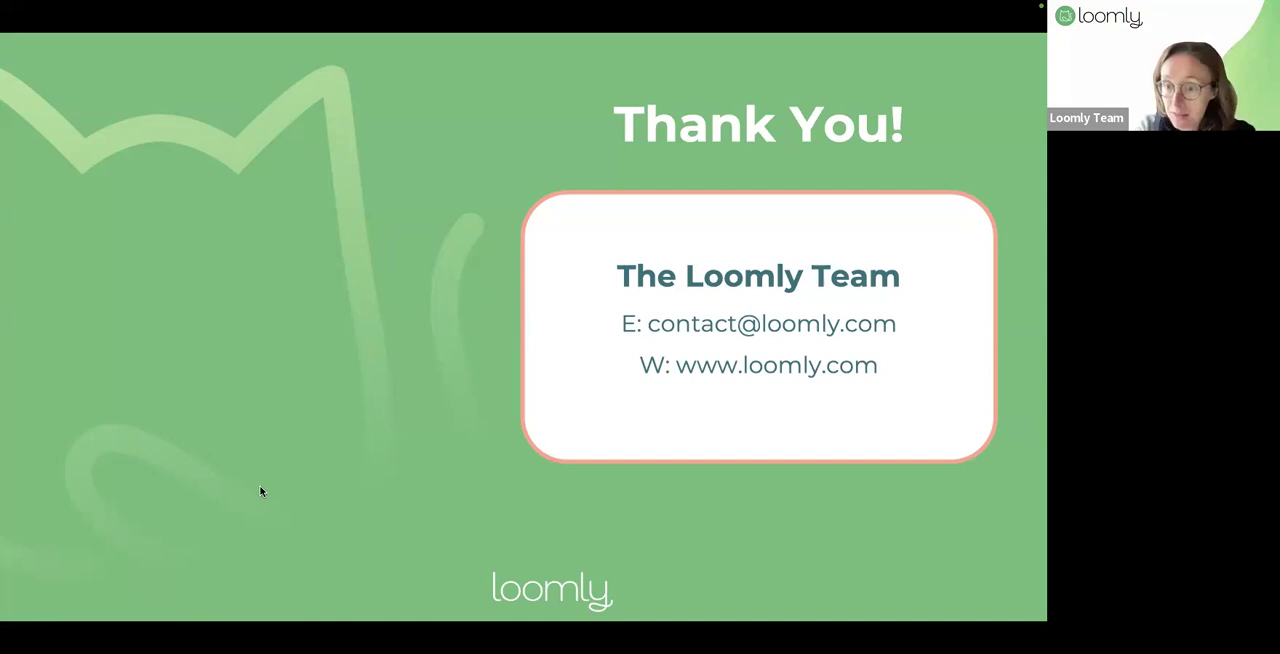